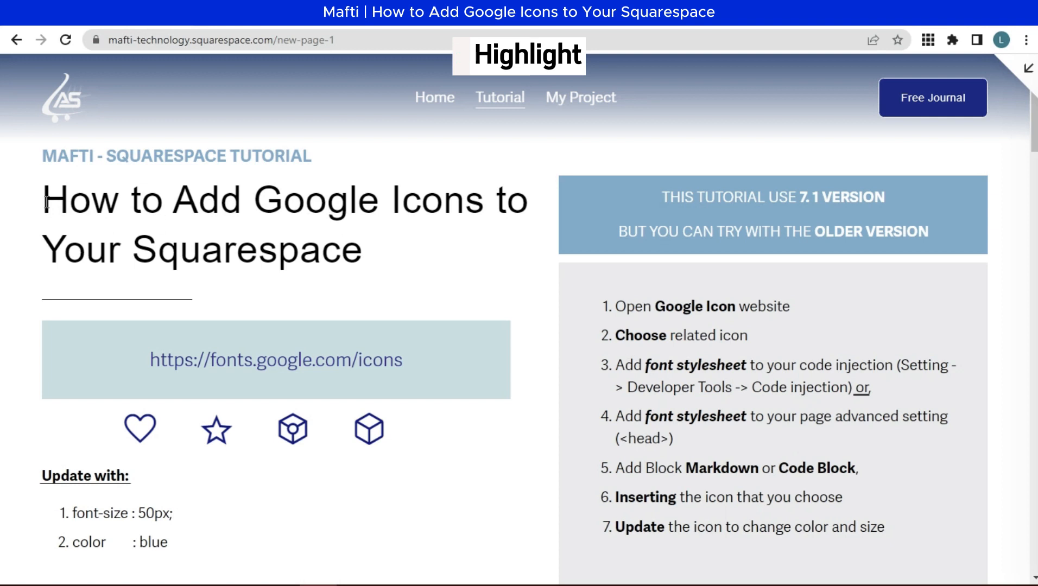
# - Open the Google icons website from the tutorial's link and scroll through it
pyautogui.moveTo(43, 198); pyautogui.dragTo(363, 250)
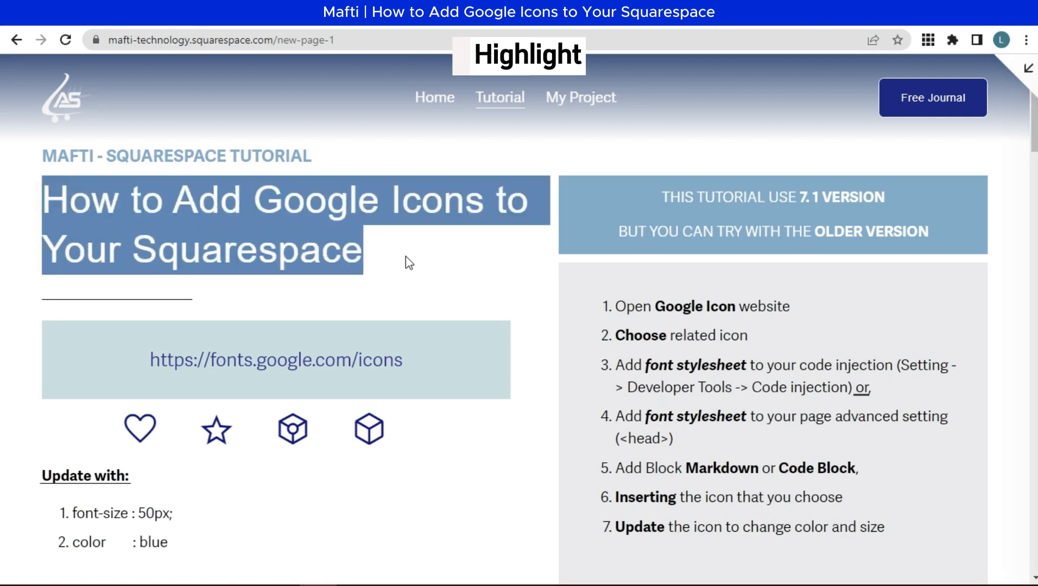
pyautogui.click(275, 360)
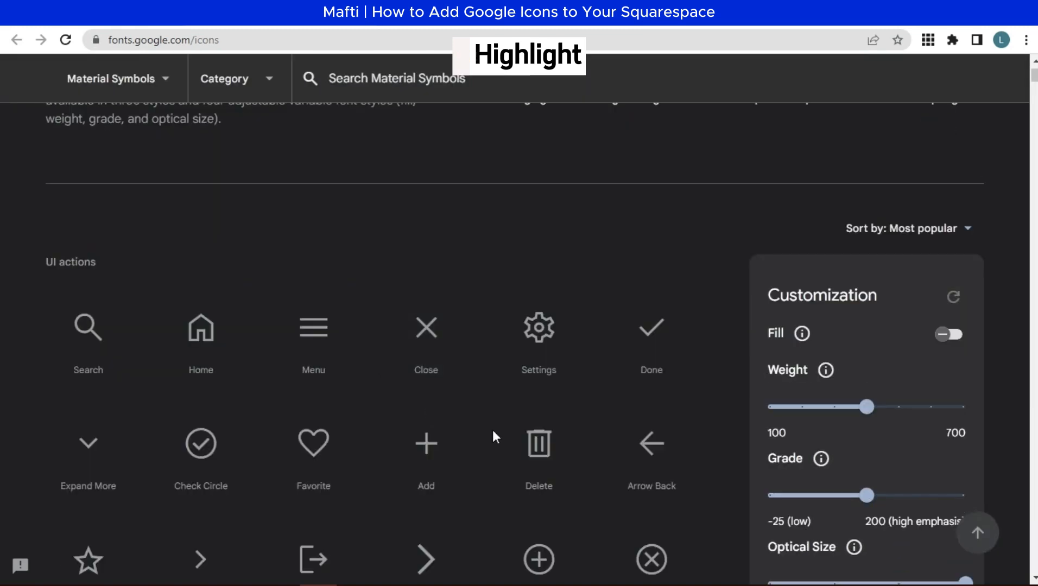
pyautogui.scroll(-3)
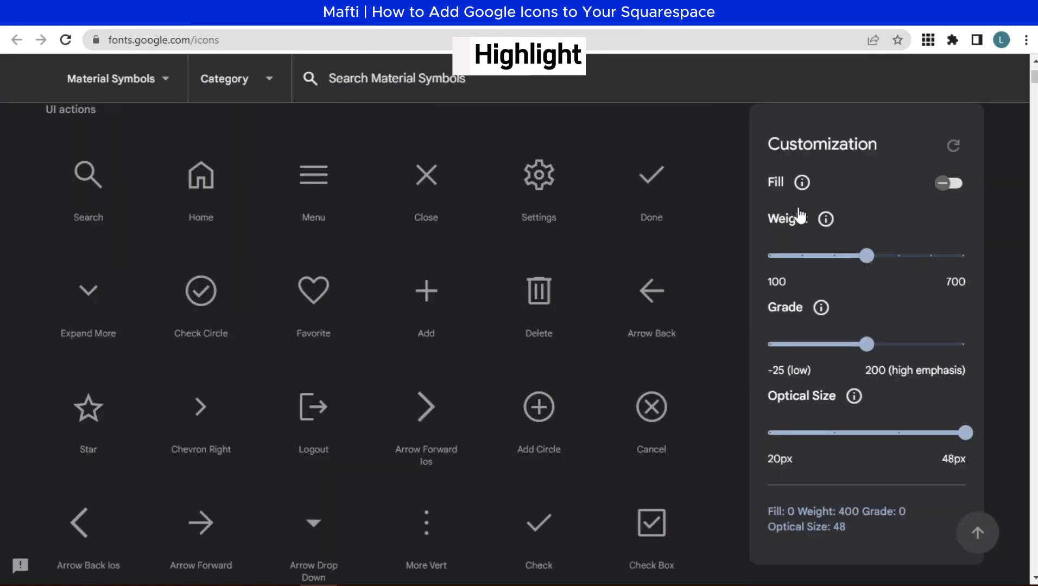
pyautogui.moveTo(862, 257); pyautogui.dragTo(801, 256)
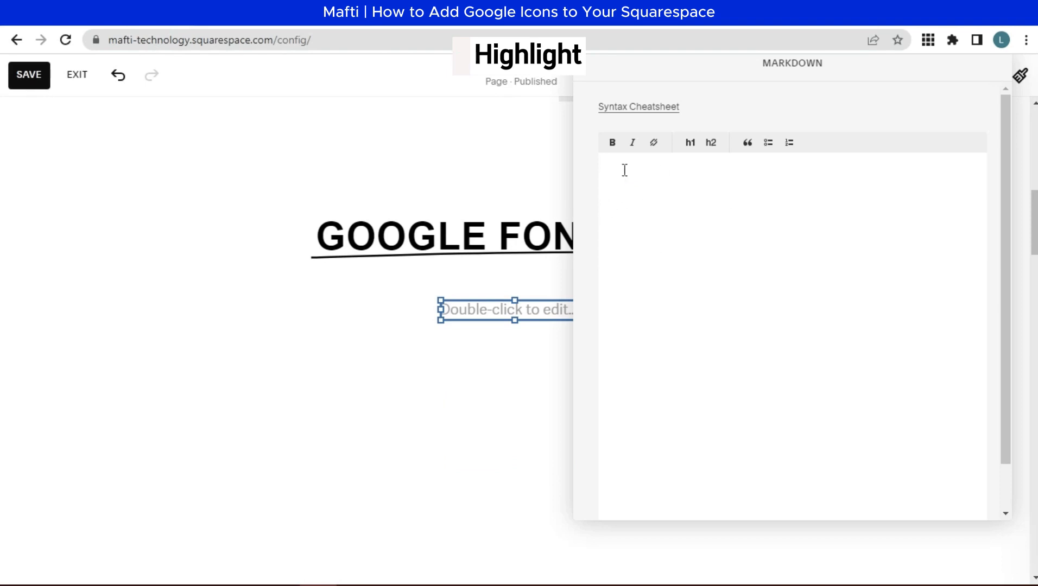
# - Enter the mail icon span and Material Symbols stylesheet link, then save the header injection
pyautogui.write('<span class="material-symbols-outlined">mail</span>')
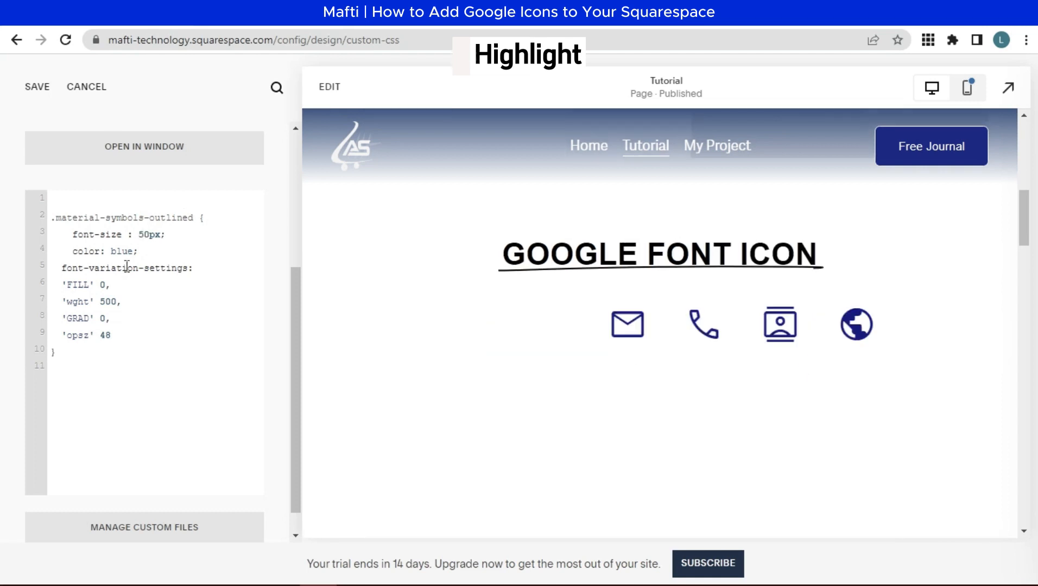
pyautogui.write('gra')
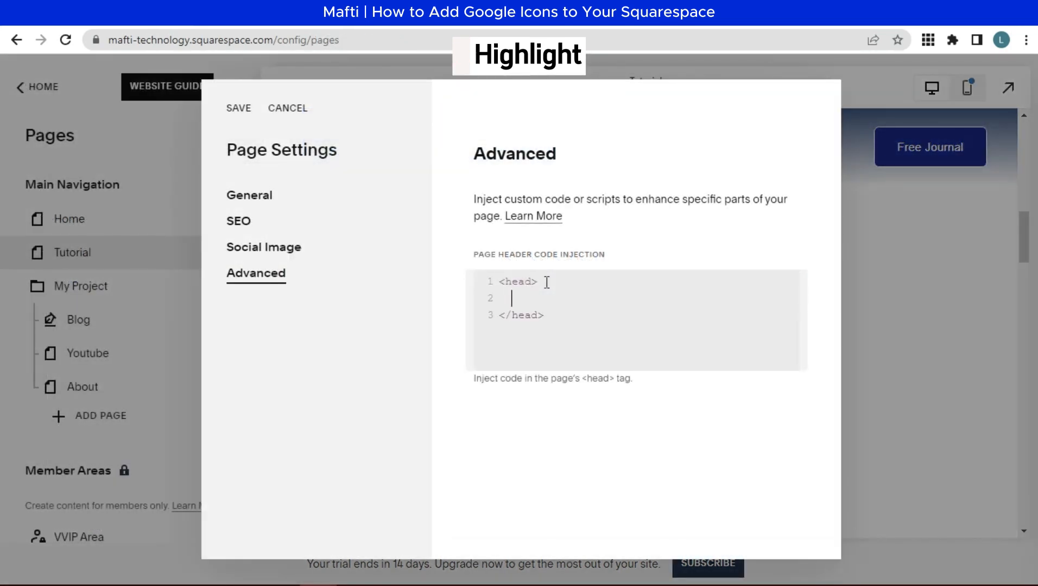
pyautogui.write('<link rel="stylesheet" href="https://fonts.googleapis.com/css2?family=Material+Symbols+Outlined:opsz,wght,FILL,GRAD@20..48,100..700,0..1,-50..200" />')
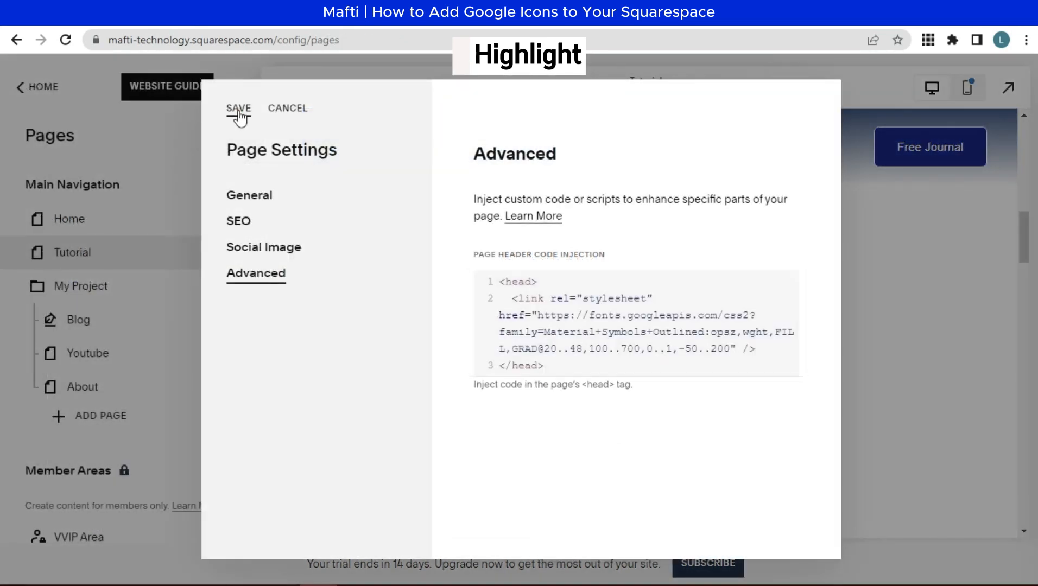
pyautogui.click(239, 108)
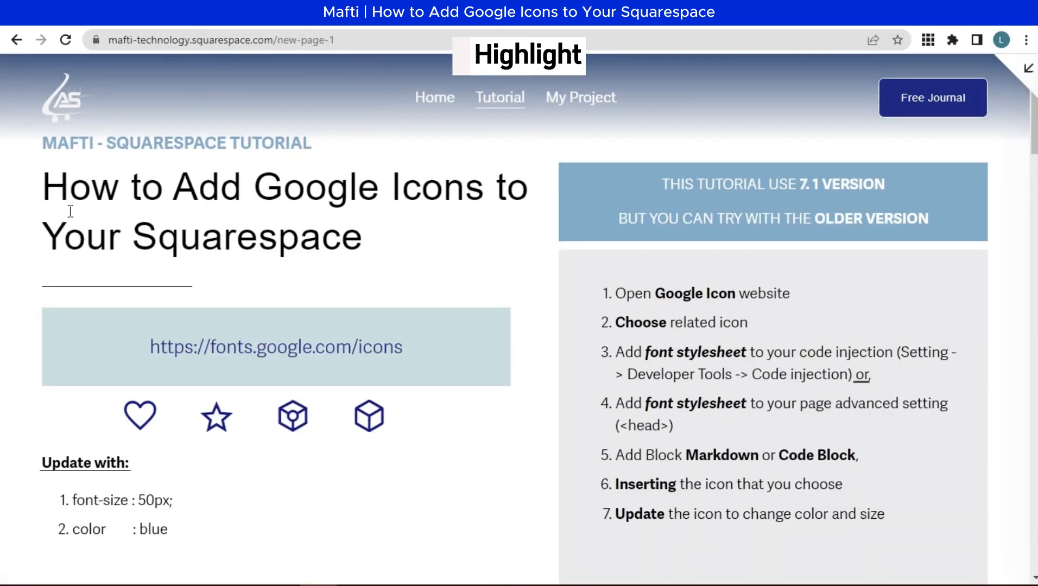
pyautogui.moveTo(499, 462)
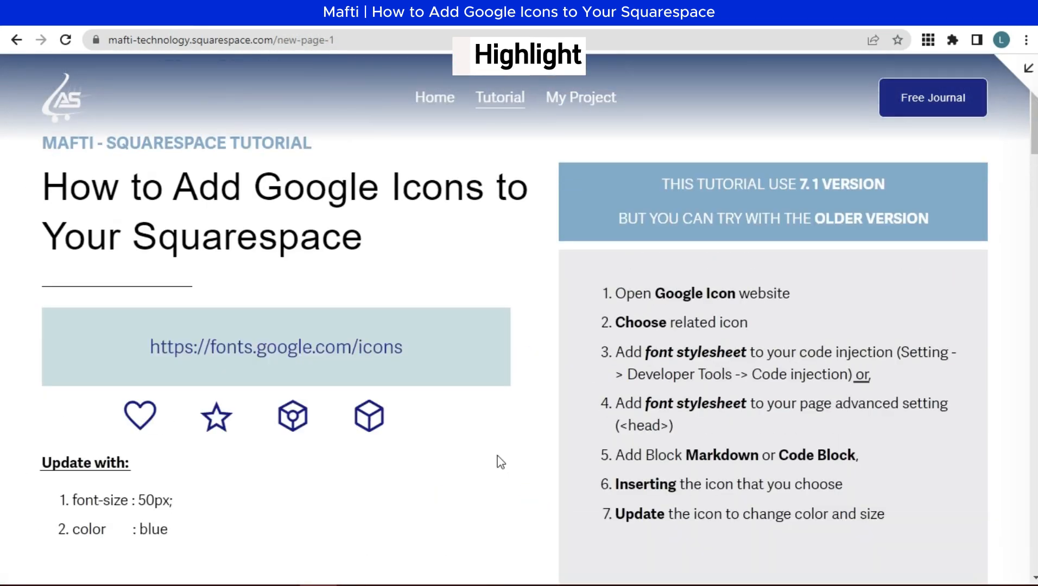
# - Reopen fonts.google.com/icons via the link's Go to option and scroll to Customization
pyautogui.scroll(-3)
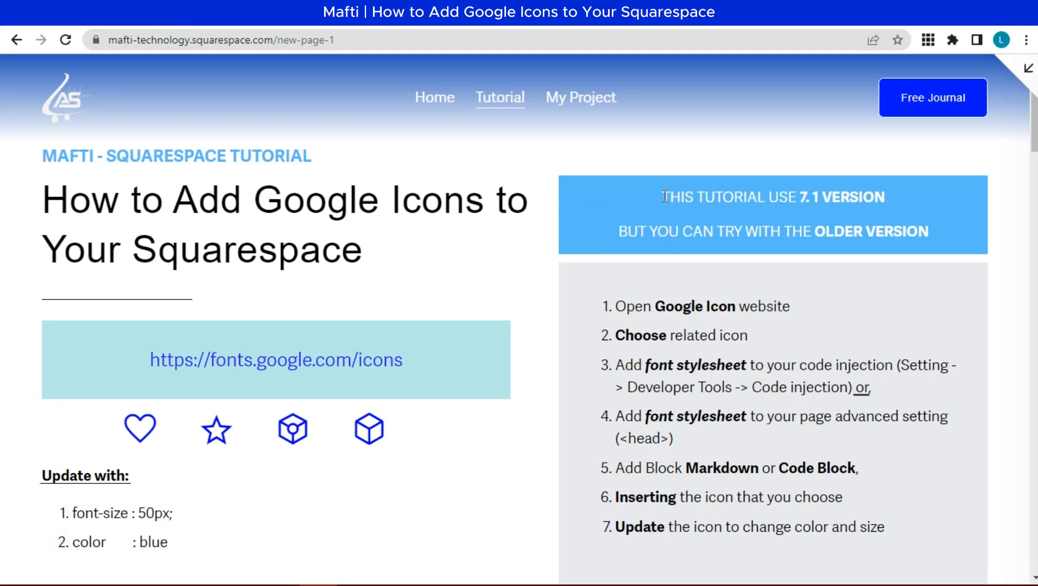
pyautogui.moveTo(662, 197); pyautogui.dragTo(900, 198)
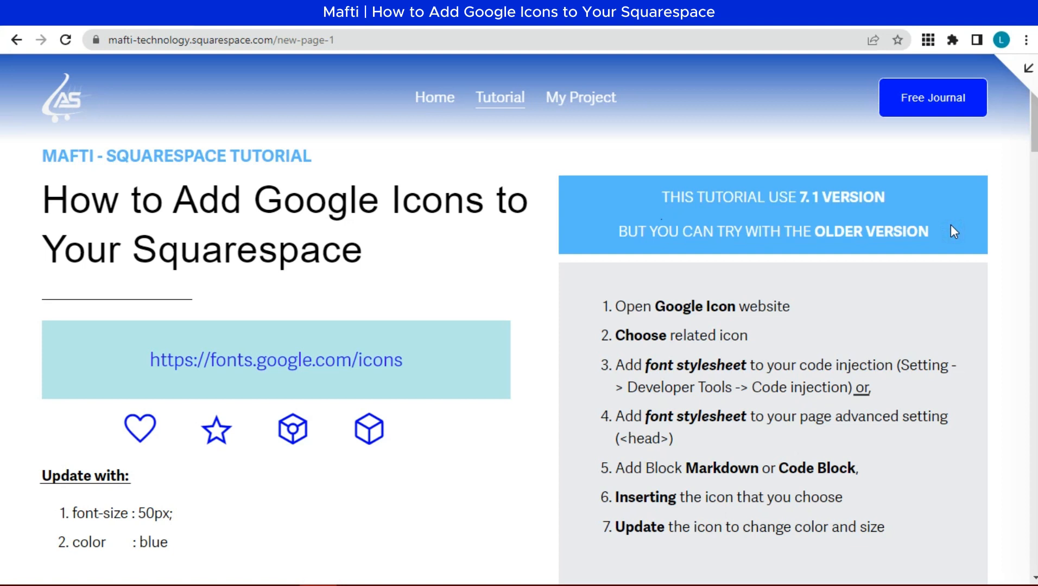
pyautogui.moveTo(767, 467)
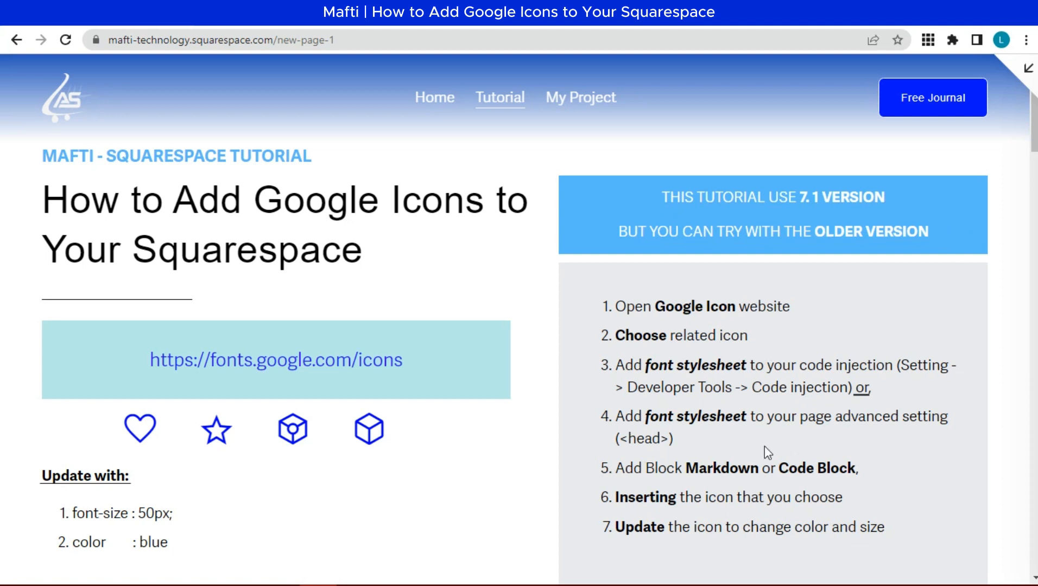
pyautogui.moveTo(617, 307)
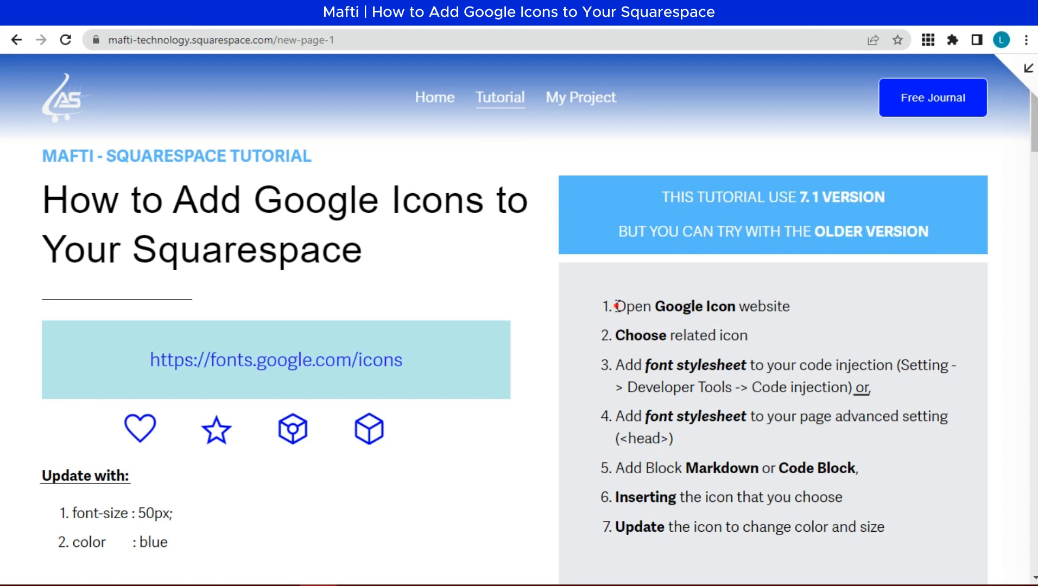
pyautogui.moveTo(646, 334)
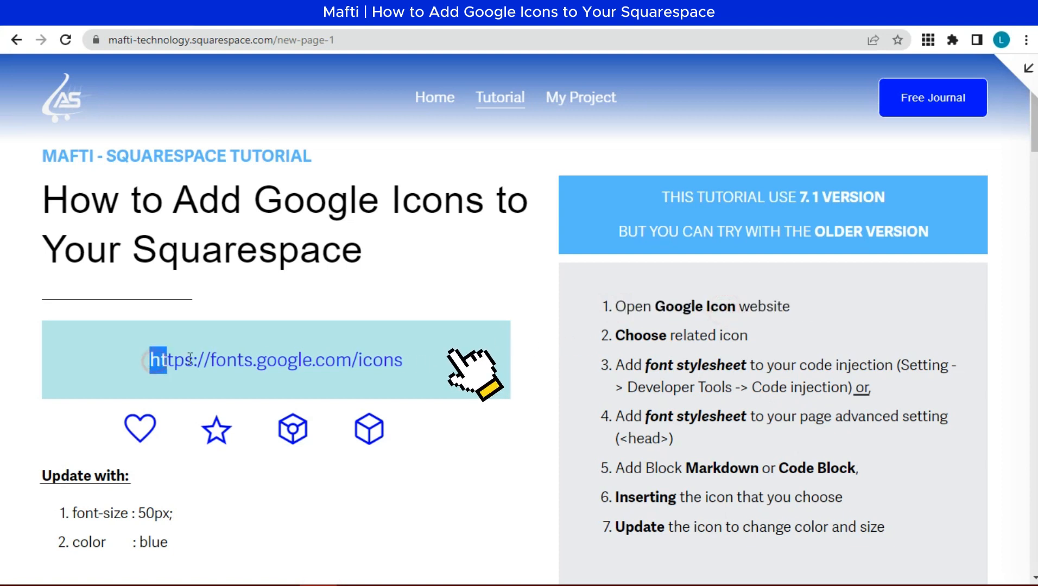
pyautogui.rightClick(275, 360)
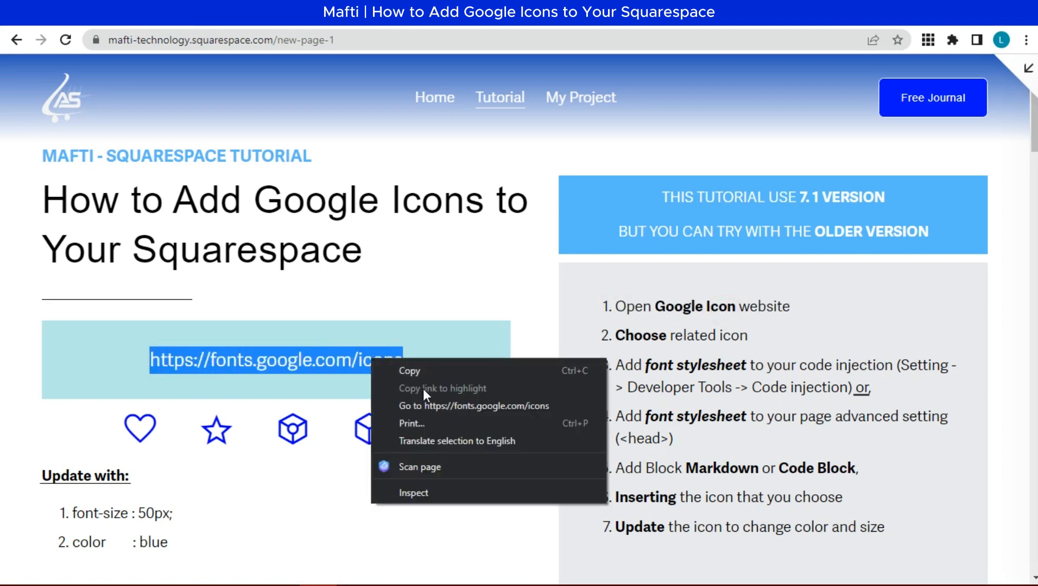
pyautogui.click(474, 406)
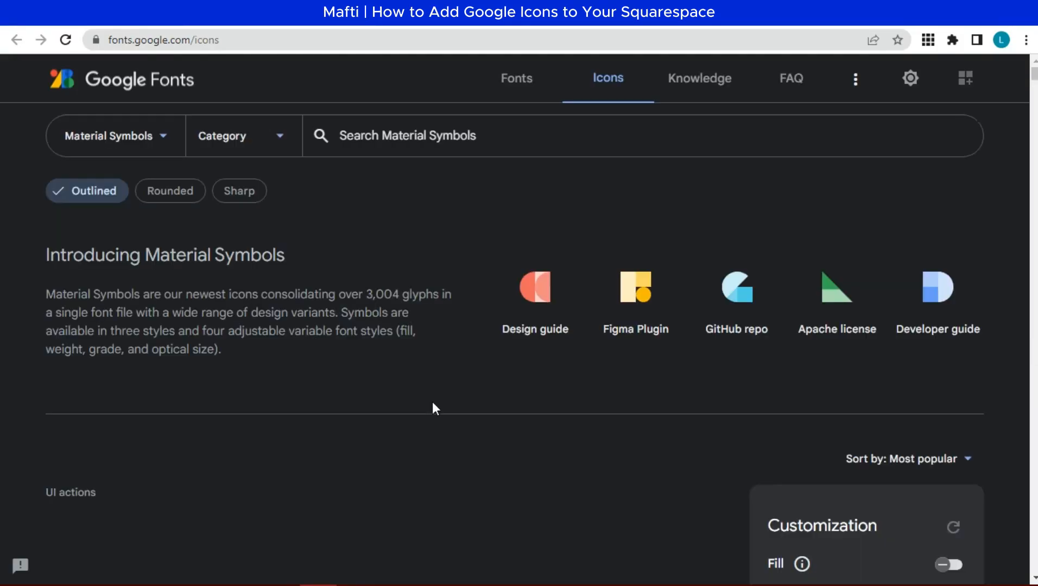
pyautogui.scroll(-3)
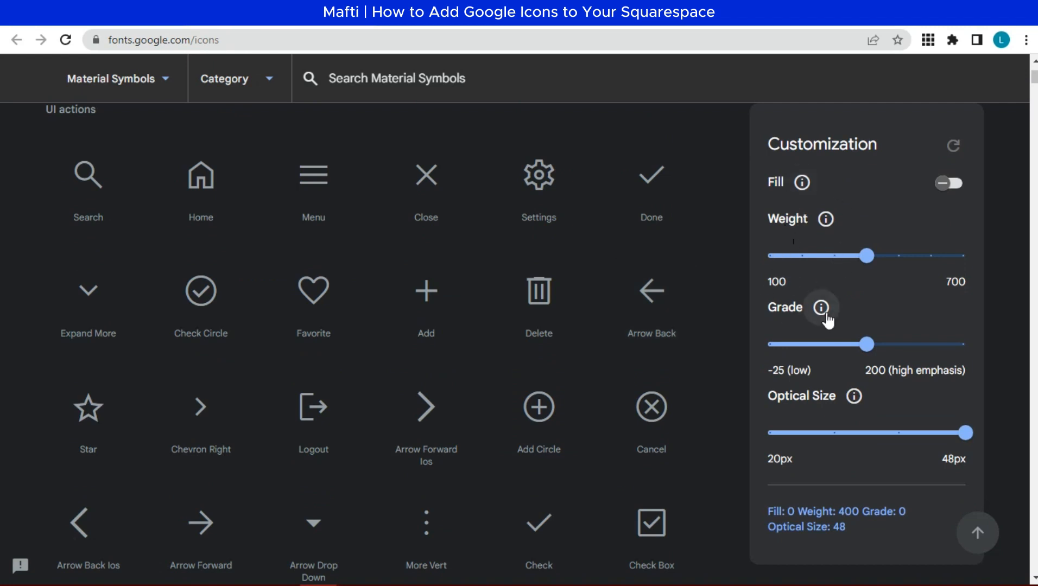
pyautogui.moveTo(826, 404)
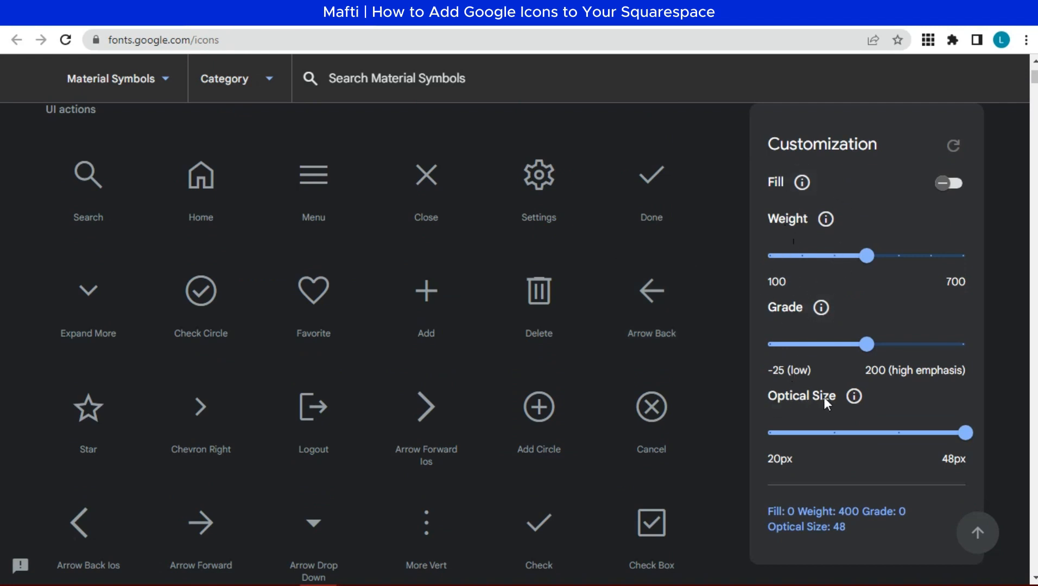
pyautogui.moveTo(881, 256); pyautogui.dragTo(826, 257)
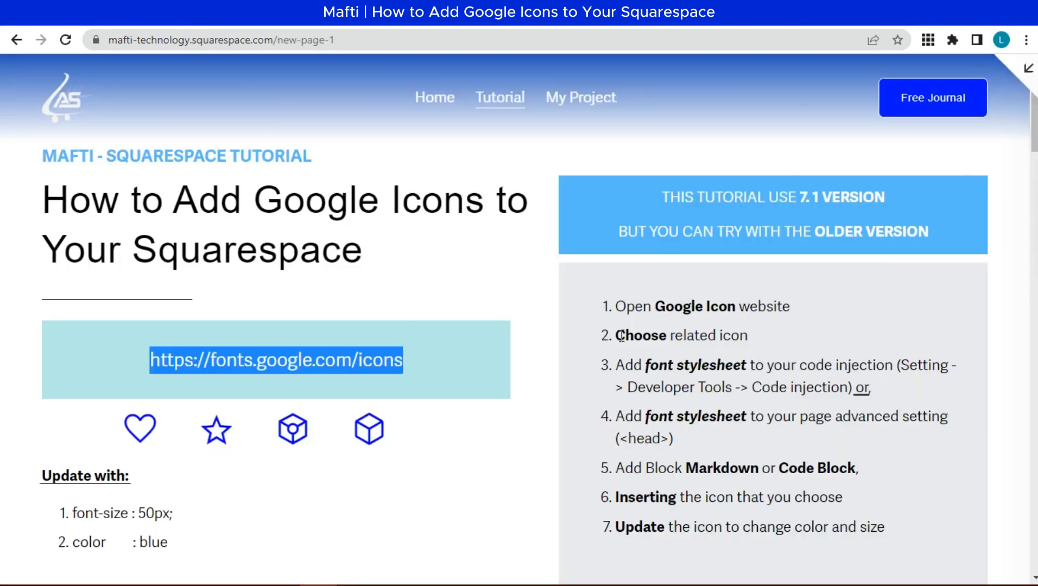
# - Search Material Symbols for email and scroll through the Mail icon's Web code panel
pyautogui.doubleClick(641, 336)
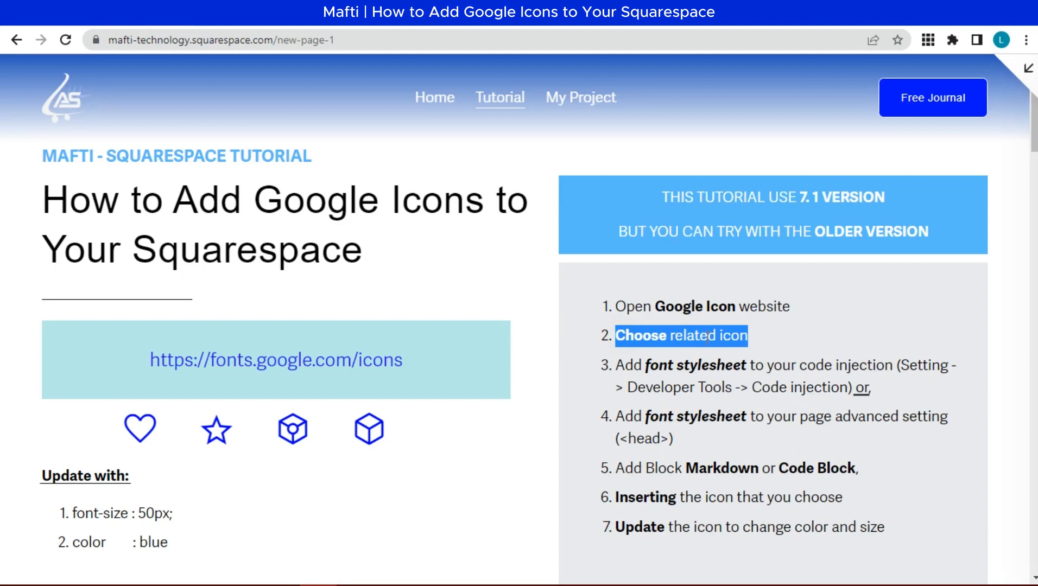
pyautogui.click(275, 360)
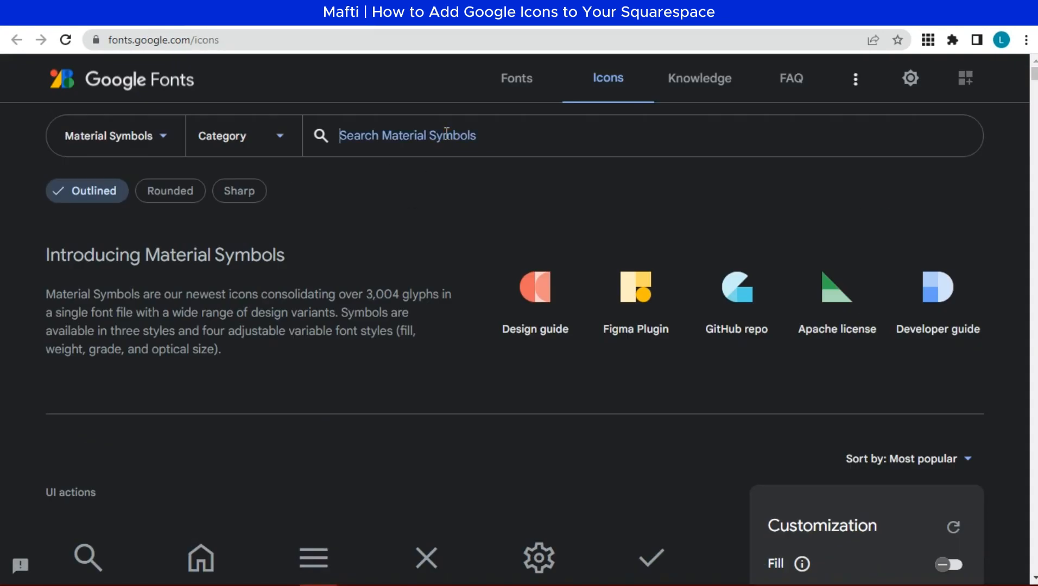
pyautogui.click(88, 336)
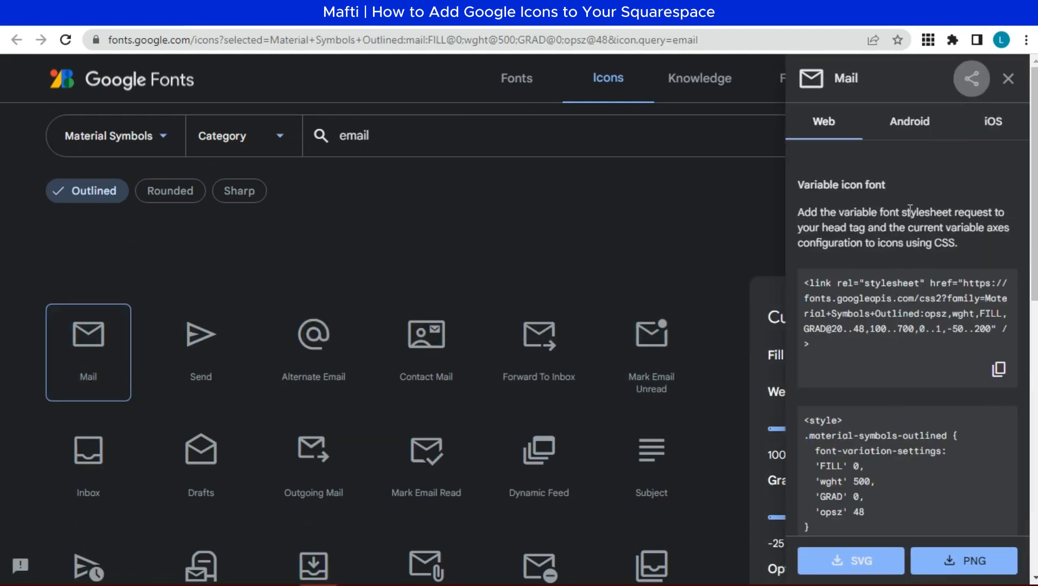
pyautogui.scroll(-3)
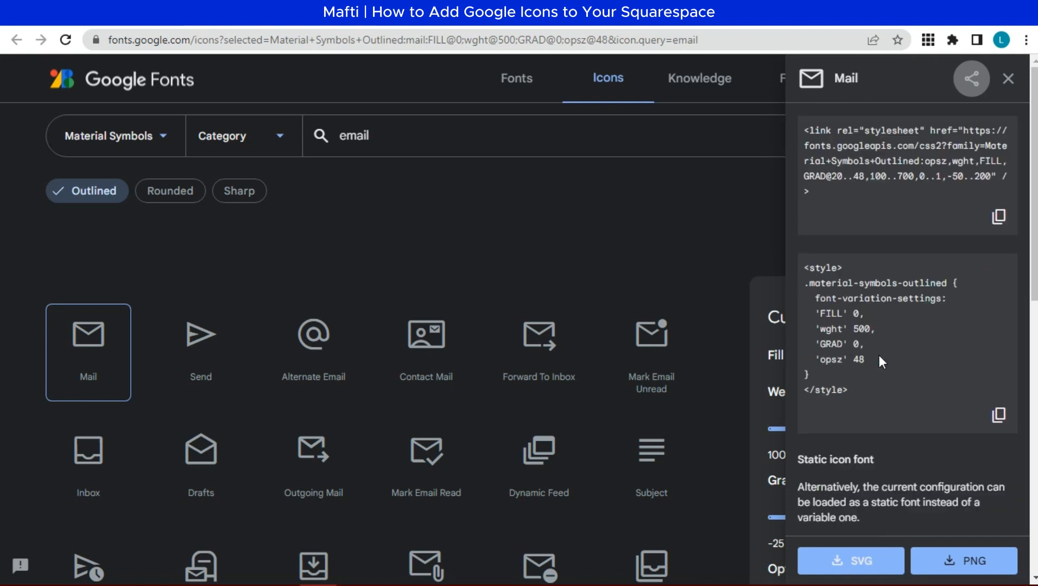
pyautogui.scroll(-3)
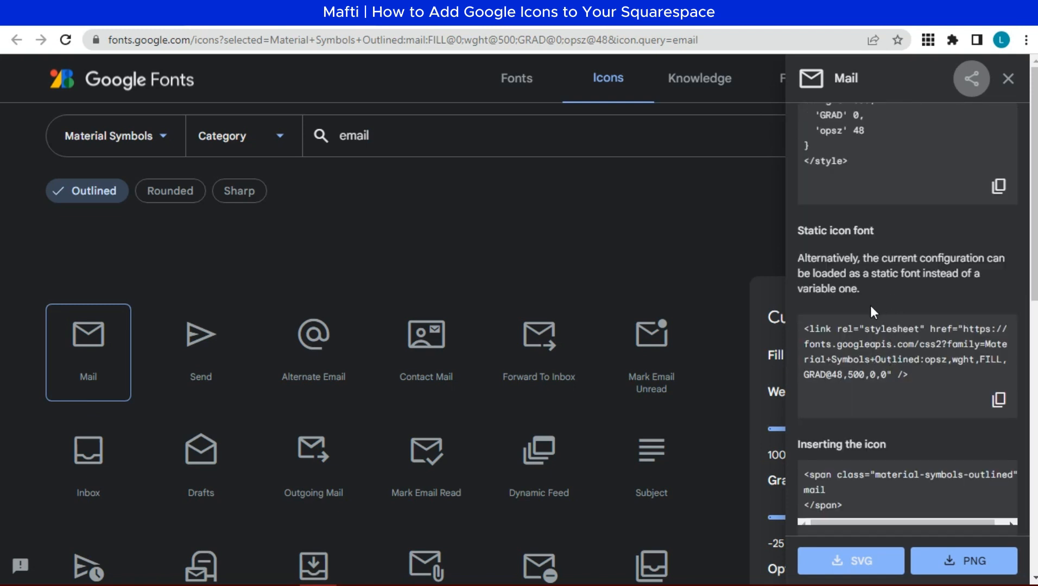
pyautogui.scroll(-3)
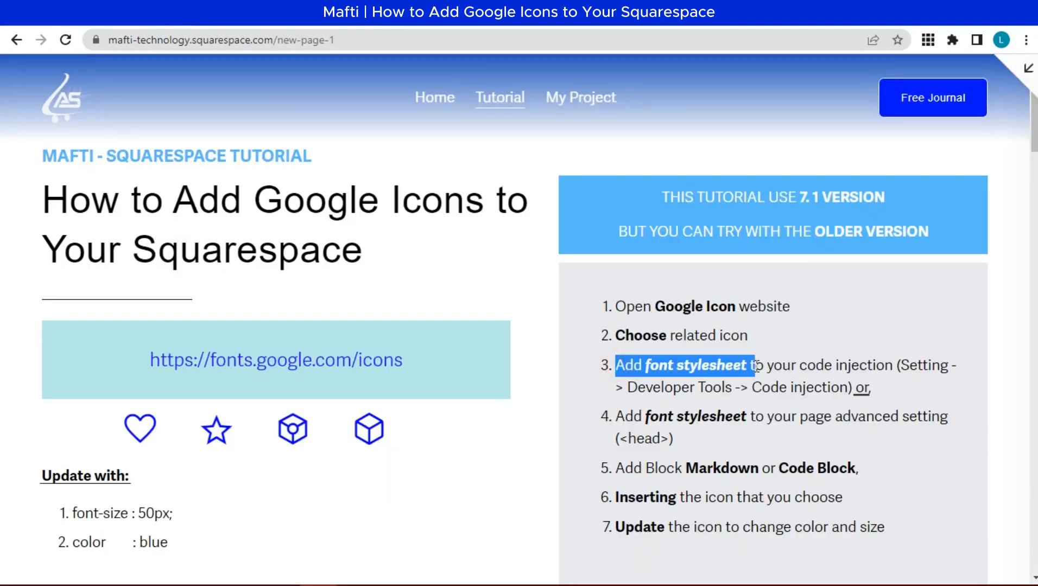
# - Check the Mail icon's embed code, then leave the tutorial preview for the dashboard
pyautogui.moveTo(751, 365); pyautogui.dragTo(911, 366)
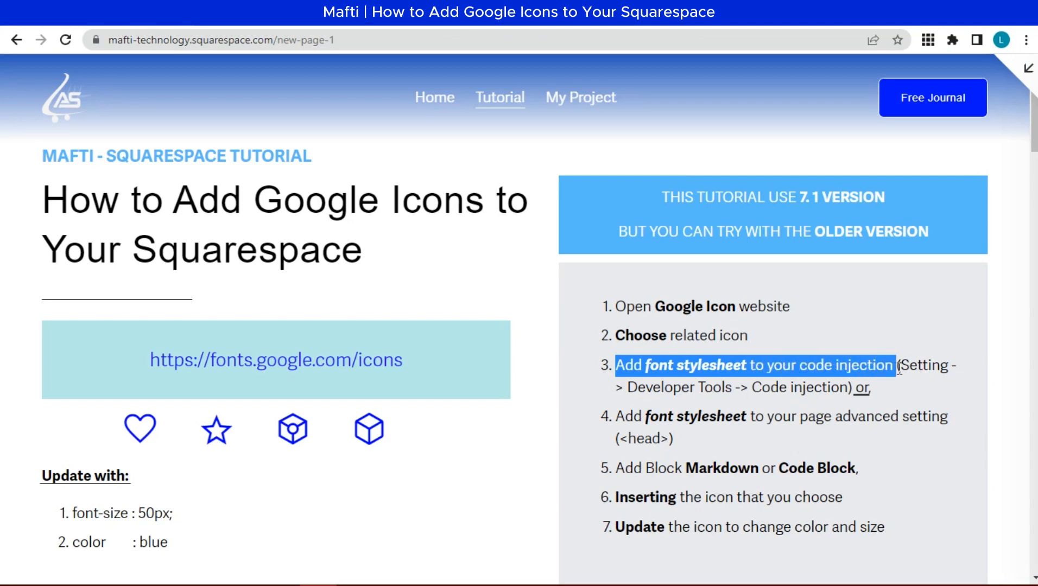
pyautogui.click(279, 360)
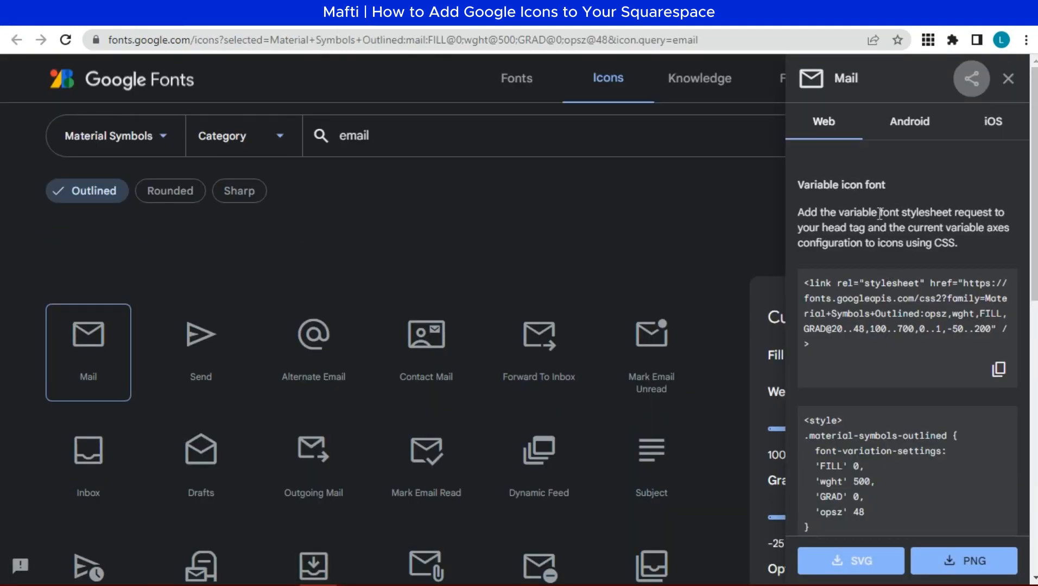
pyautogui.click(998, 369)
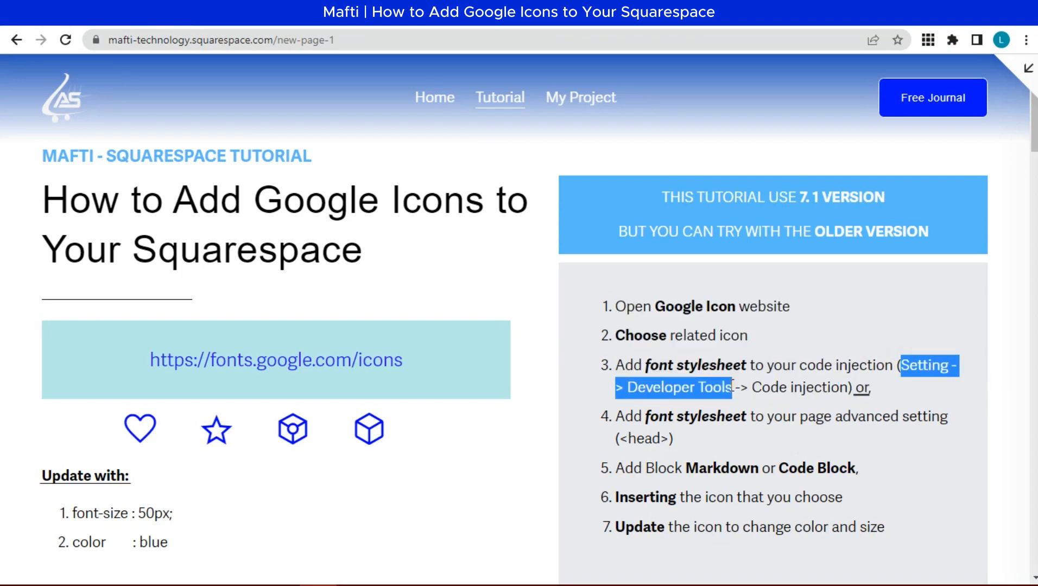
pyautogui.moveTo(732, 388); pyautogui.dragTo(847, 387)
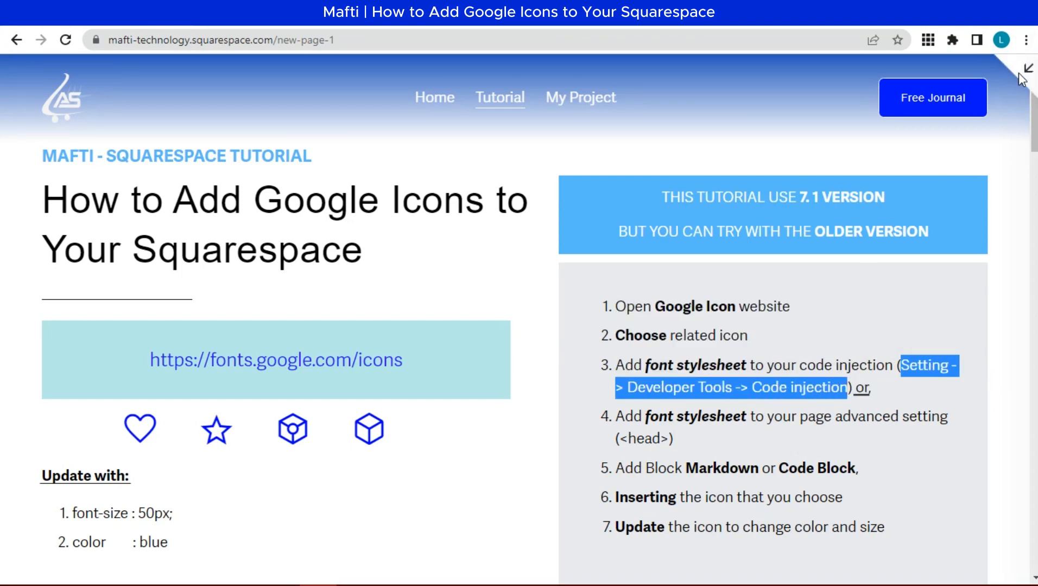
pyautogui.click(1025, 67)
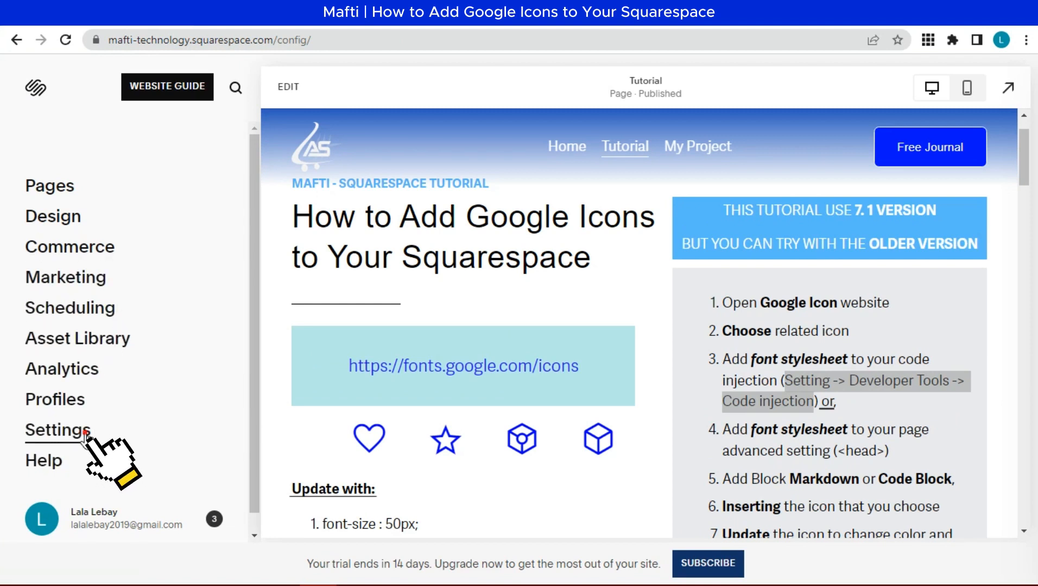
# - Add the Material Symbols stylesheet link to Developer Tools > Code Injection Header and save
pyautogui.click(57, 431)
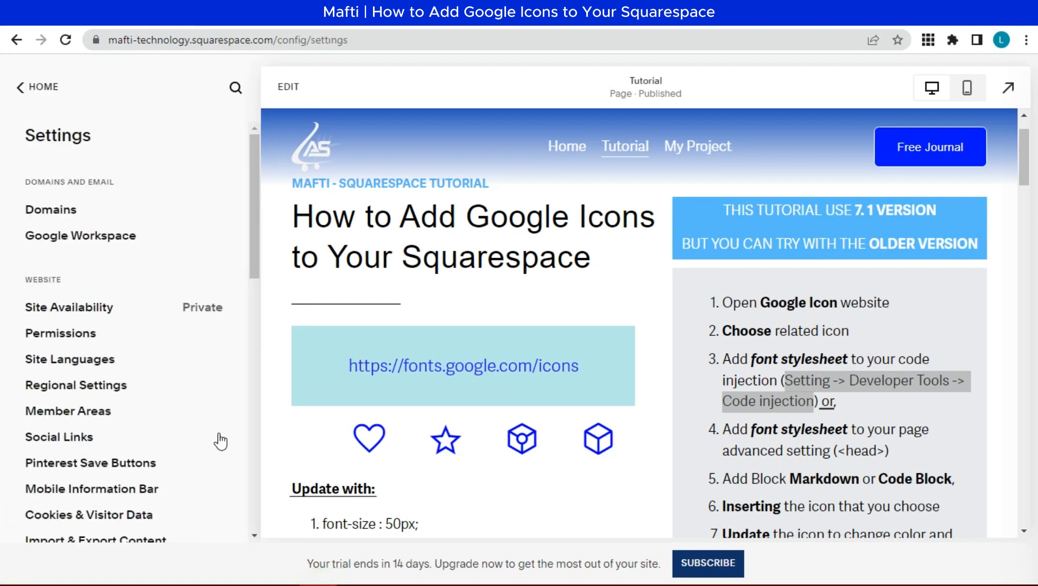
pyautogui.scroll(-3)
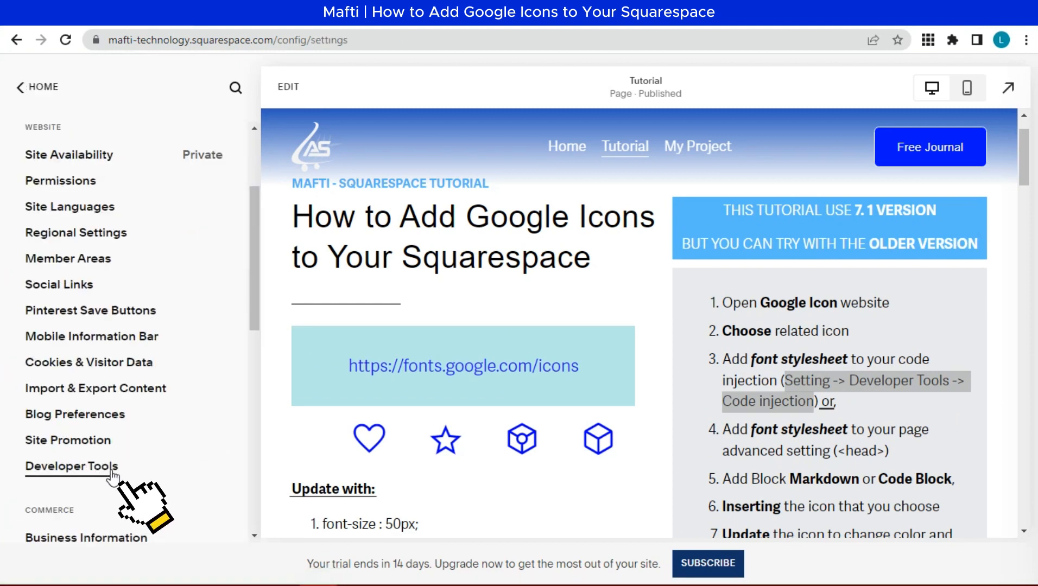
pyautogui.click(71, 467)
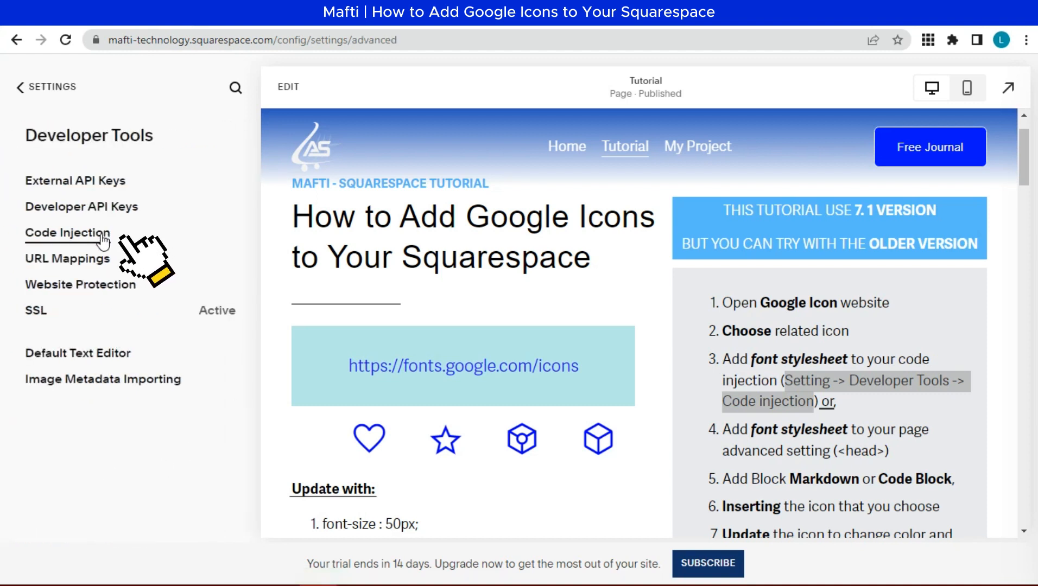
pyautogui.click(67, 233)
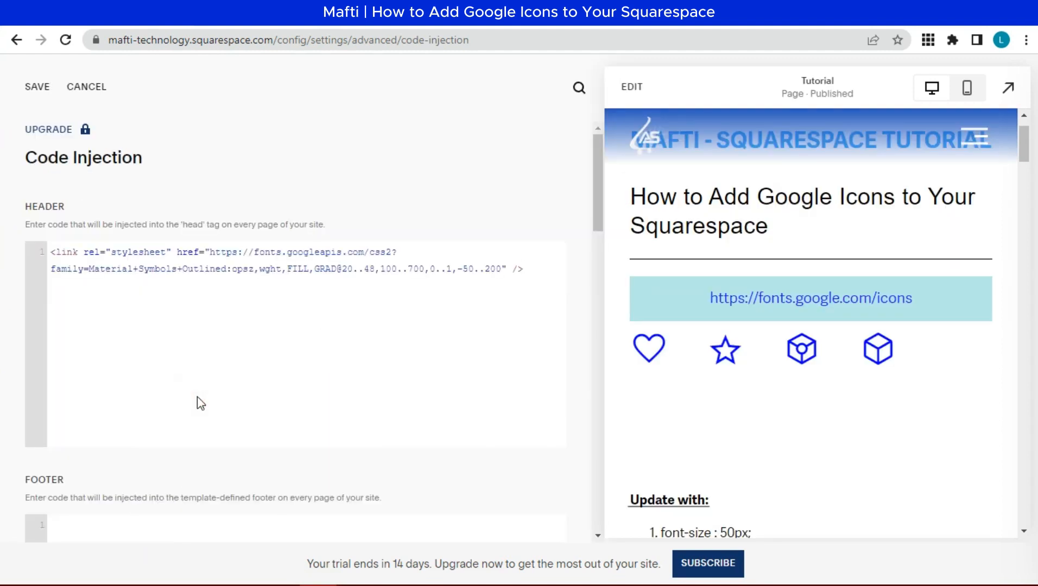
pyautogui.click(37, 86)
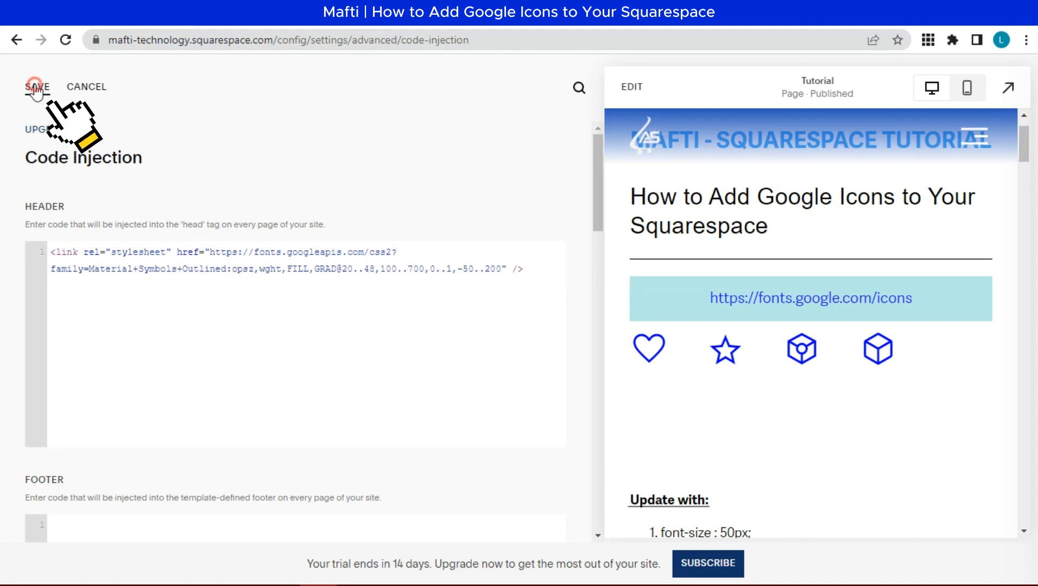
pyautogui.click(34, 87)
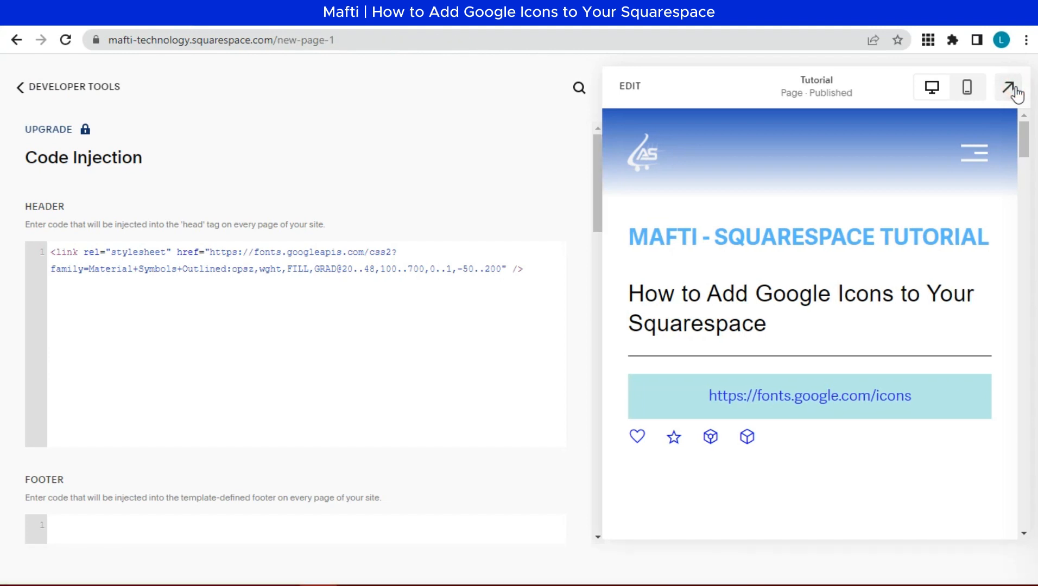
# - Expand the Tutorial page preview to full screen
pyautogui.click(1007, 87)
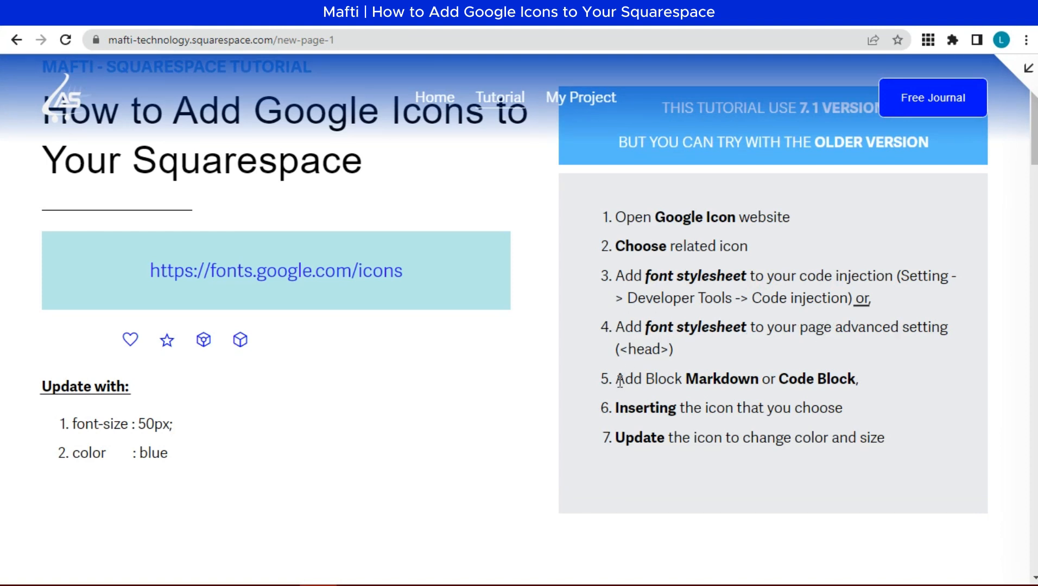
pyautogui.moveTo(616, 378); pyautogui.dragTo(761, 379)
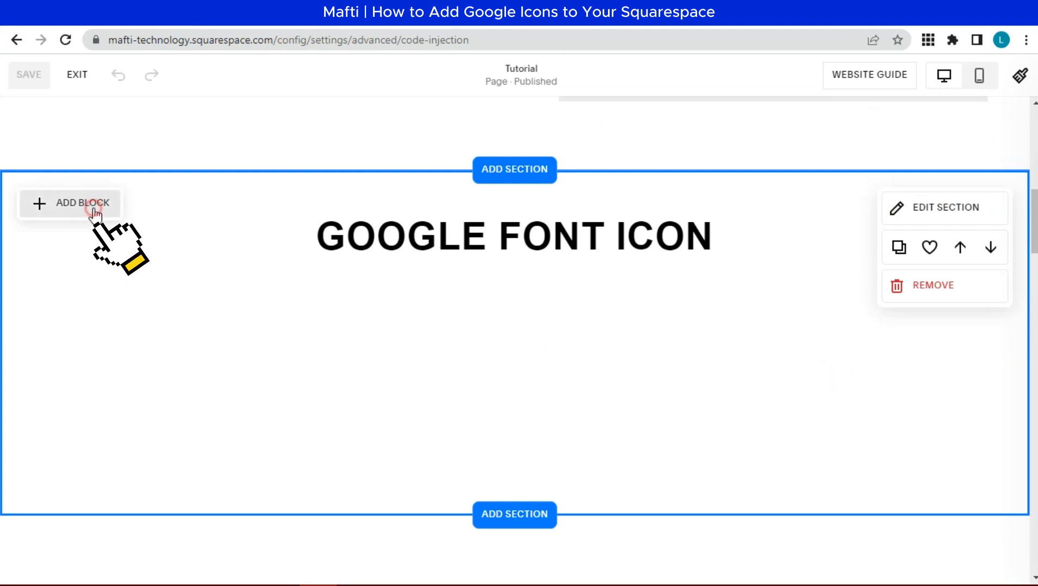
# - Insert a Markdown block under GOOGLE FONT ICON containing the mail icon span
pyautogui.click(92, 211)
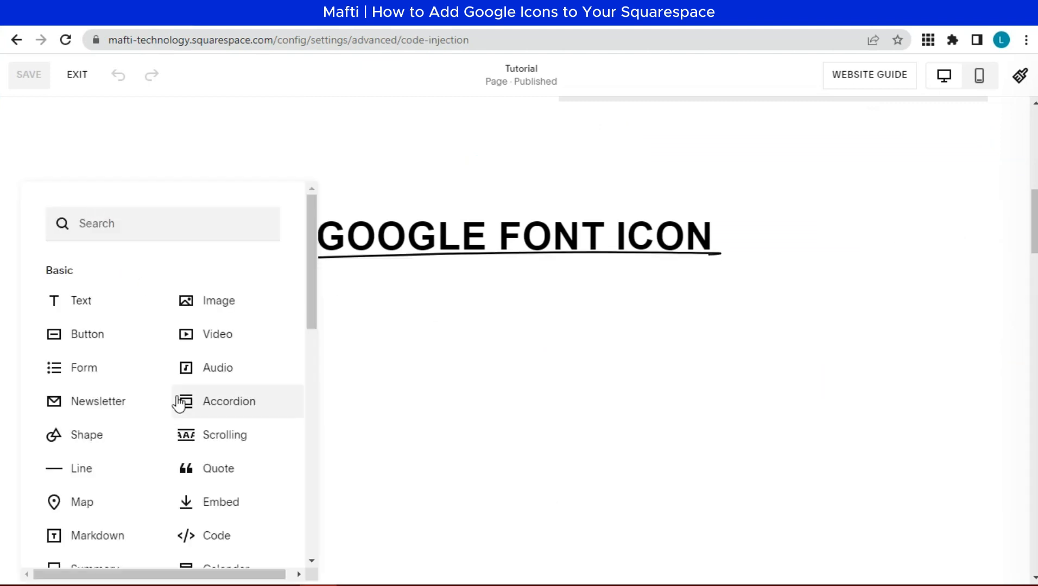
pyautogui.scroll(-3)
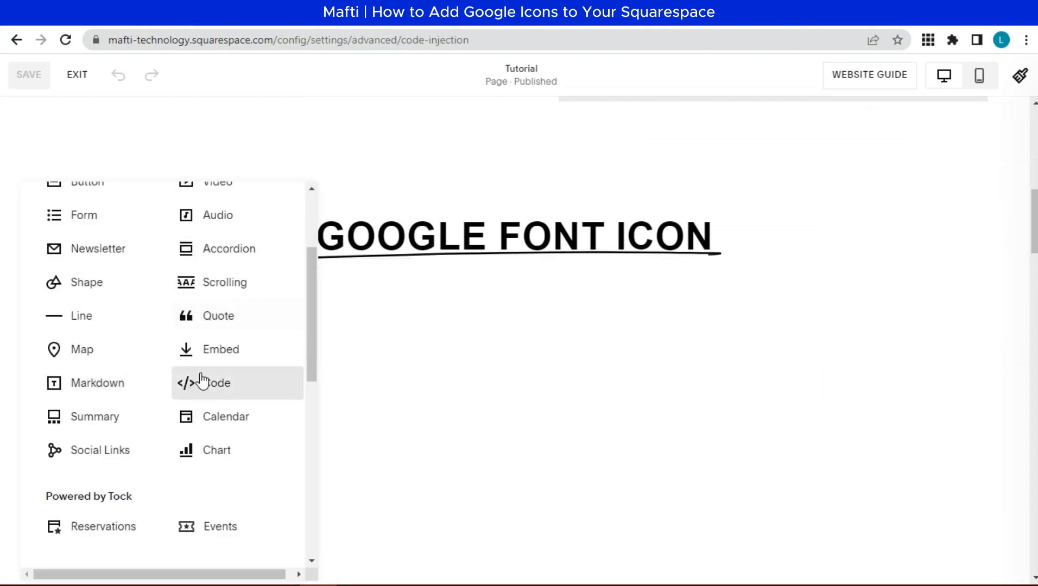
pyautogui.click(204, 383)
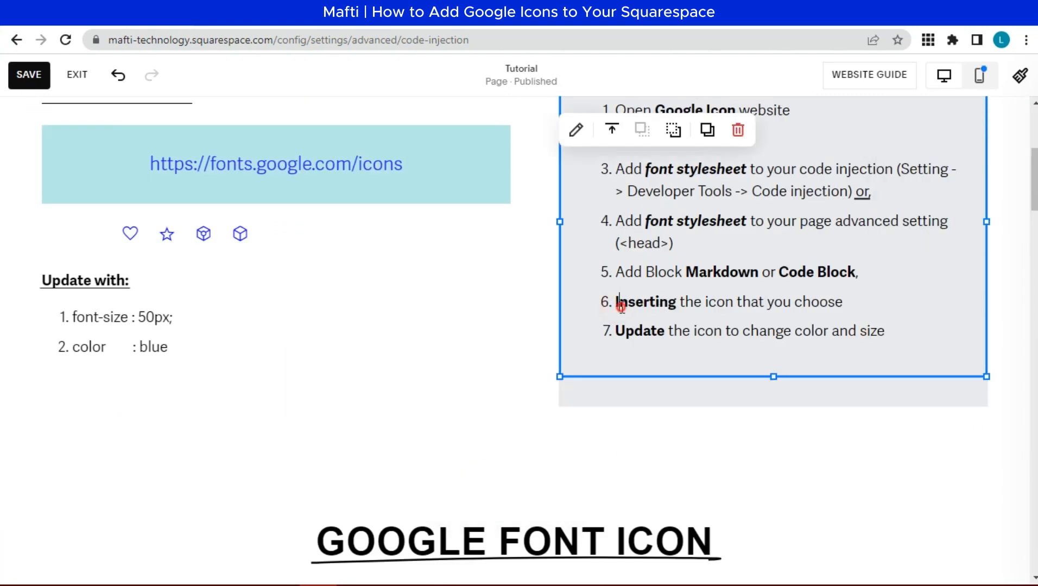
pyautogui.doubleClick(645, 302)
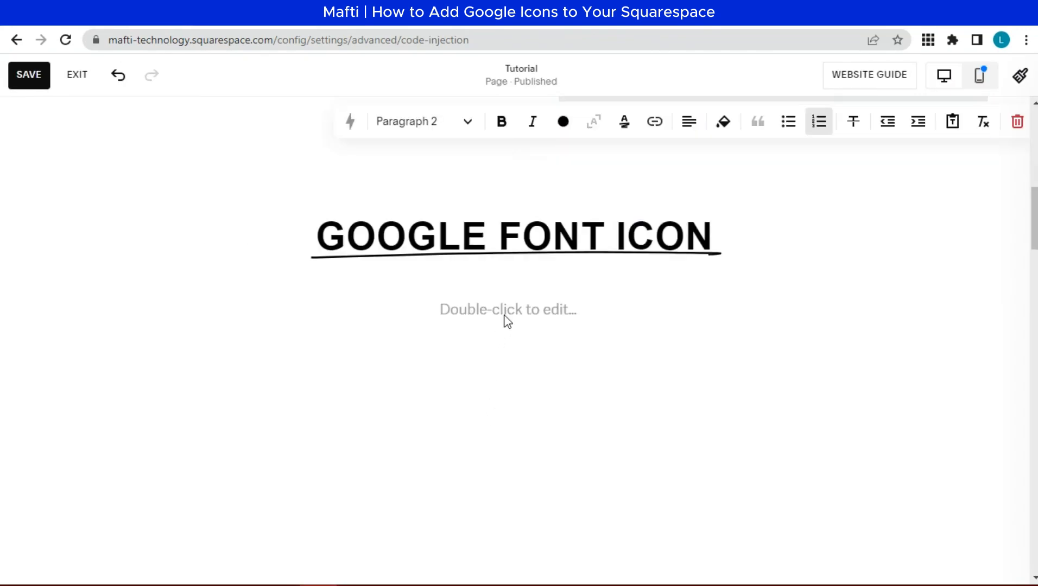
pyautogui.click(507, 310)
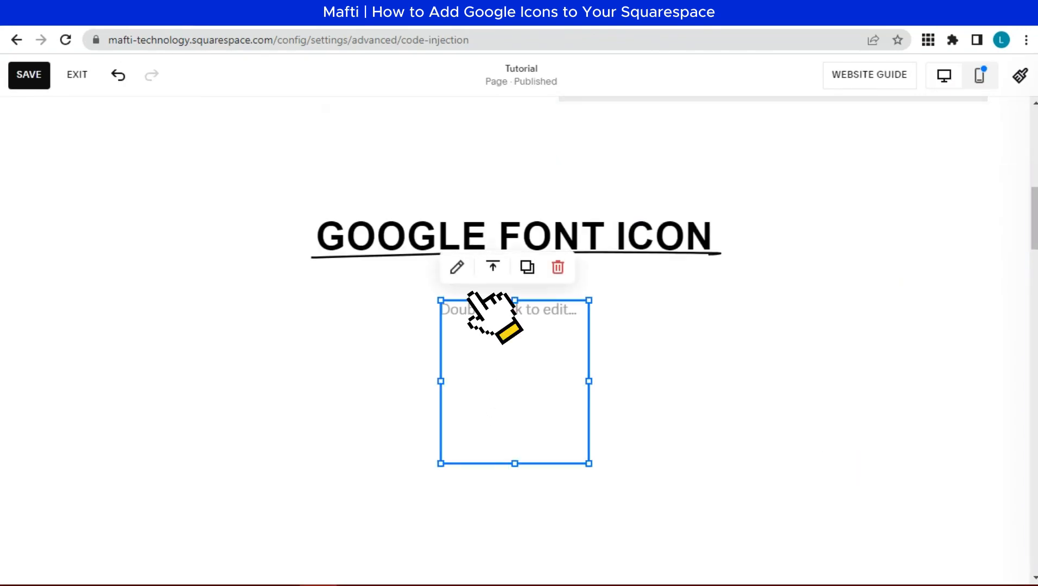
pyautogui.moveTo(456, 267)
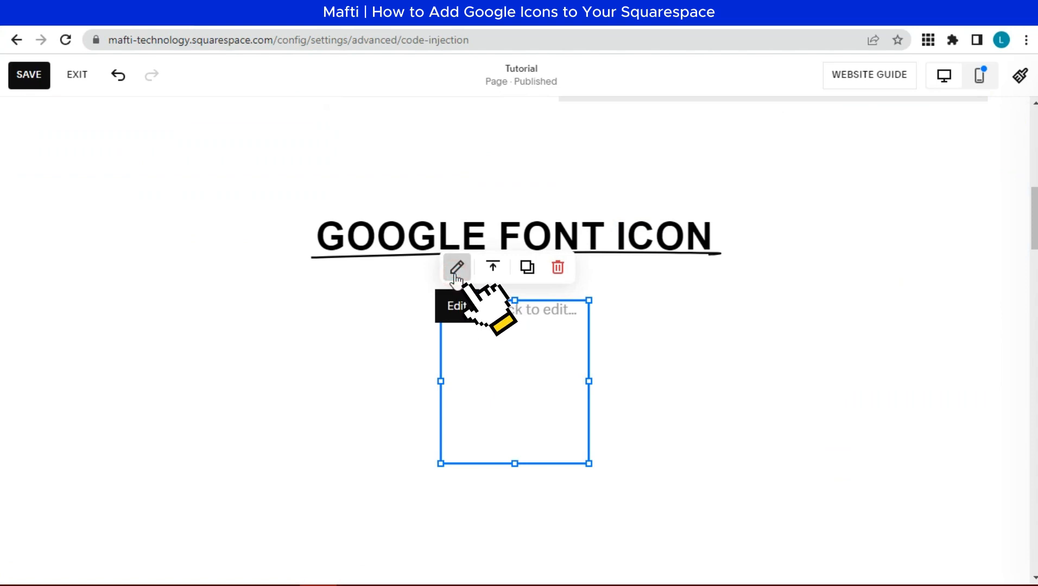
pyautogui.click(456, 268)
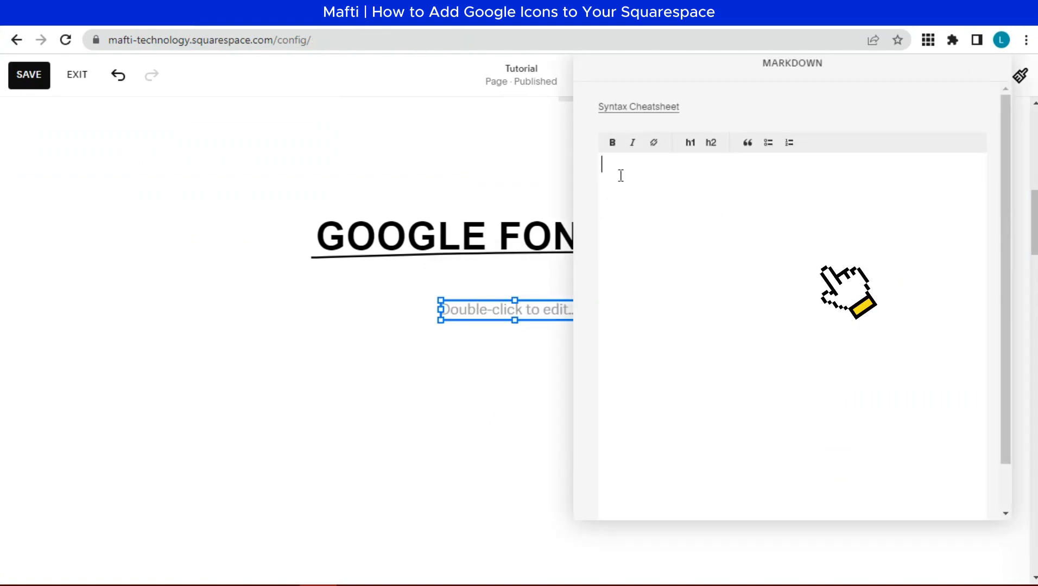
pyautogui.write('<span class="material-symbols-outlined">mail</span>')
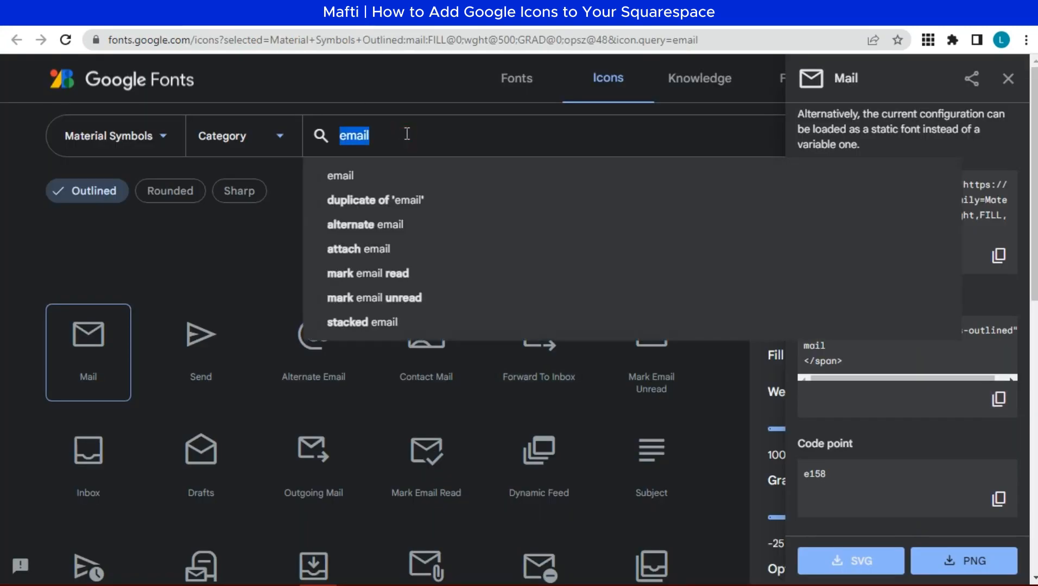
# - Look up the phone and other icon names to add phone, contact card and globe icons
pyautogui.write('phone')
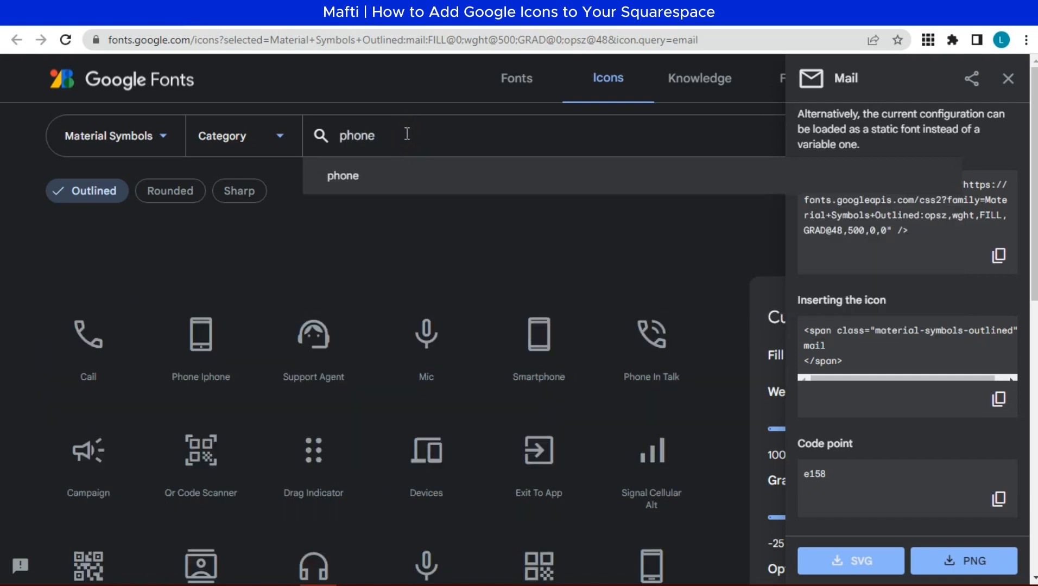
pyautogui.click(88, 341)
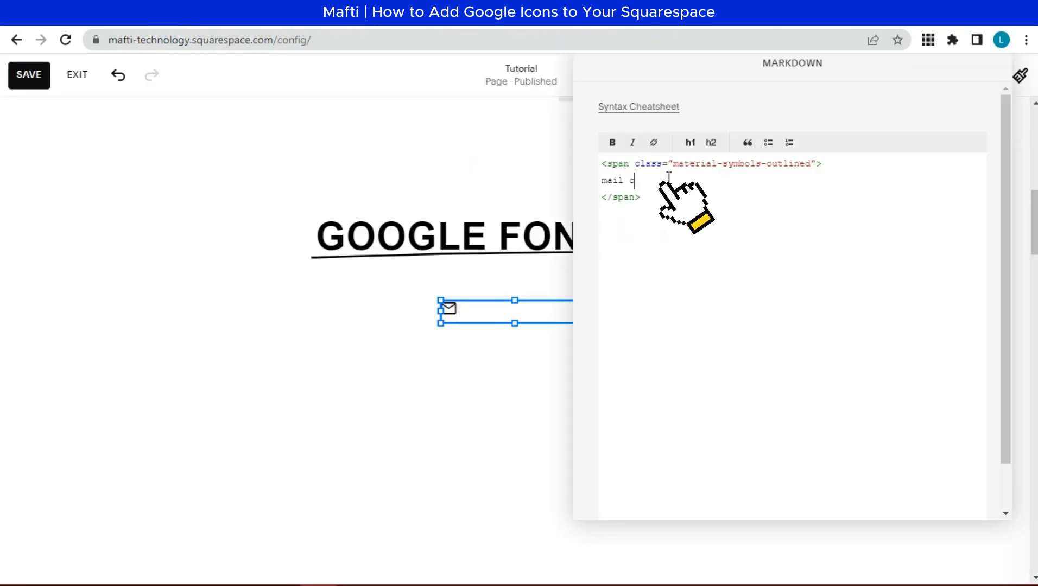
pyautogui.write('all')
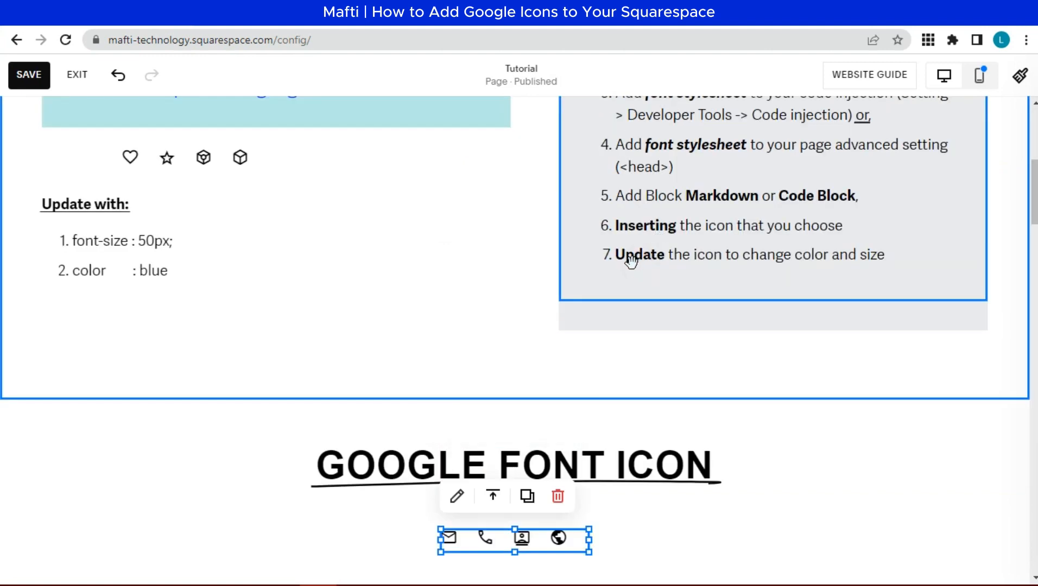
pyautogui.doubleClick(640, 254)
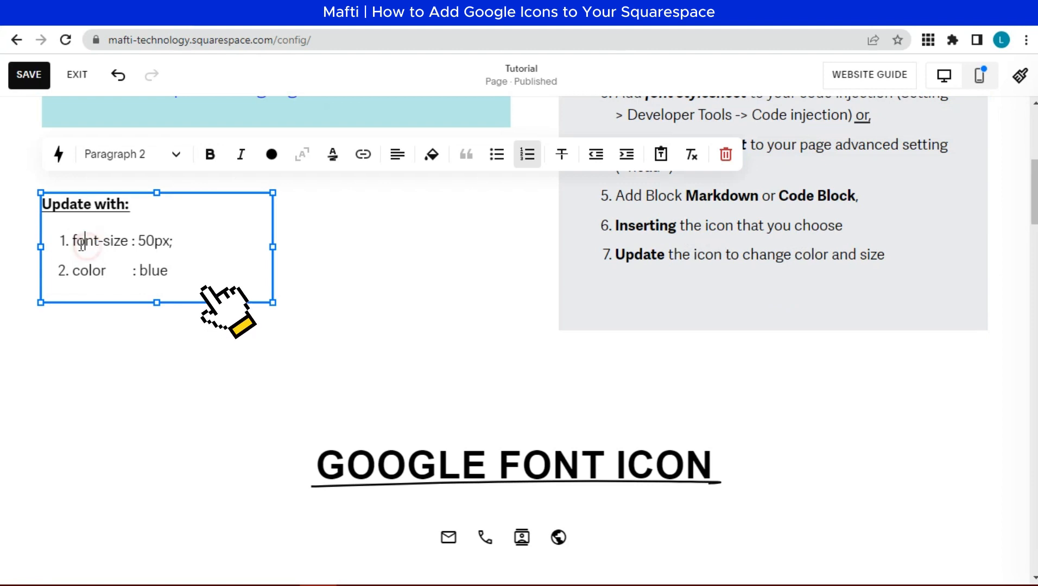
pyautogui.moveTo(73, 241); pyautogui.dragTo(168, 270)
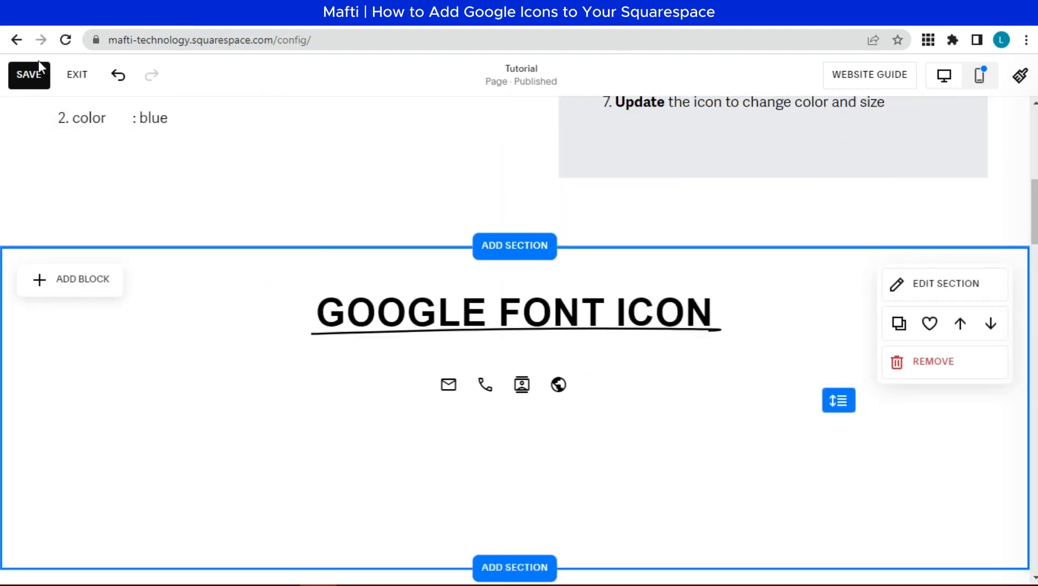
# - Save and exit the page editor, then open Design > Custom CSS
pyautogui.click(29, 75)
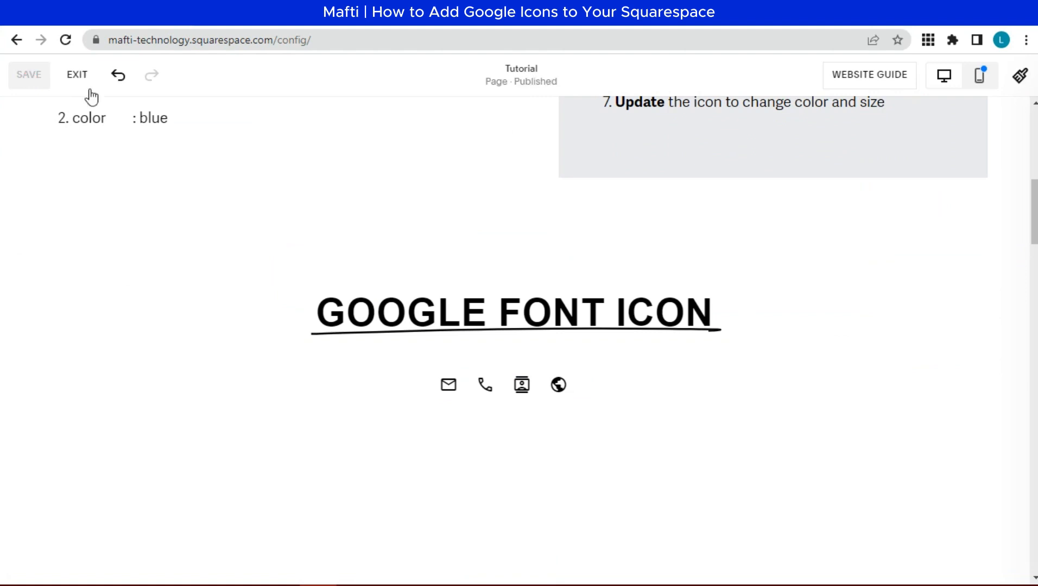
pyautogui.click(76, 74)
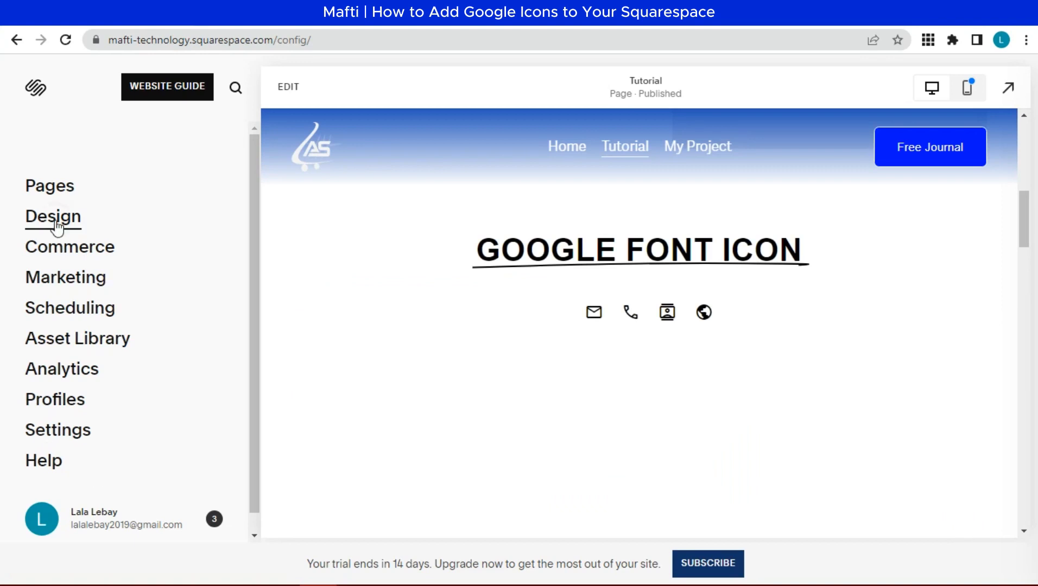
pyautogui.click(53, 217)
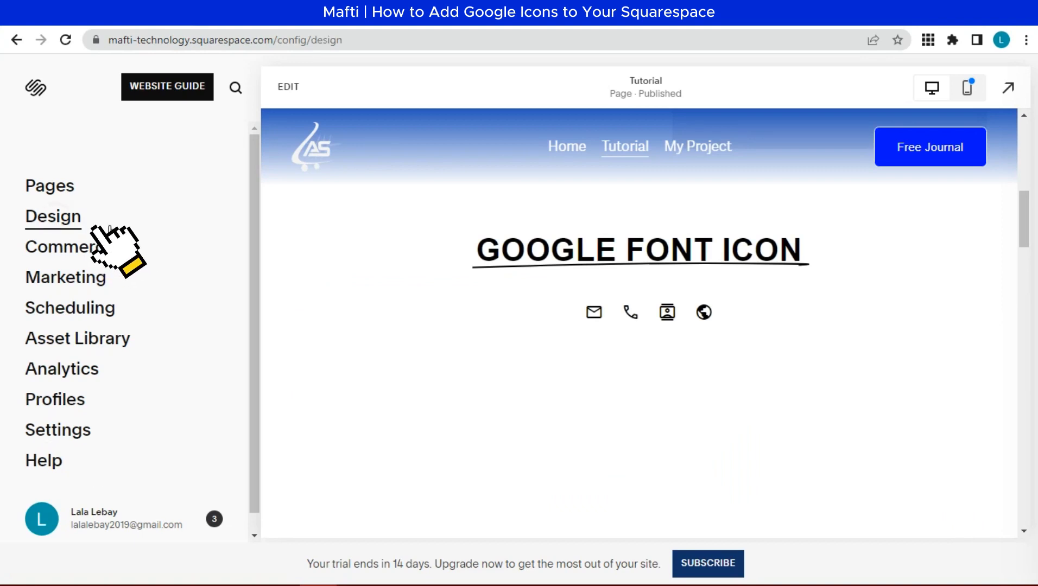
pyautogui.click(53, 217)
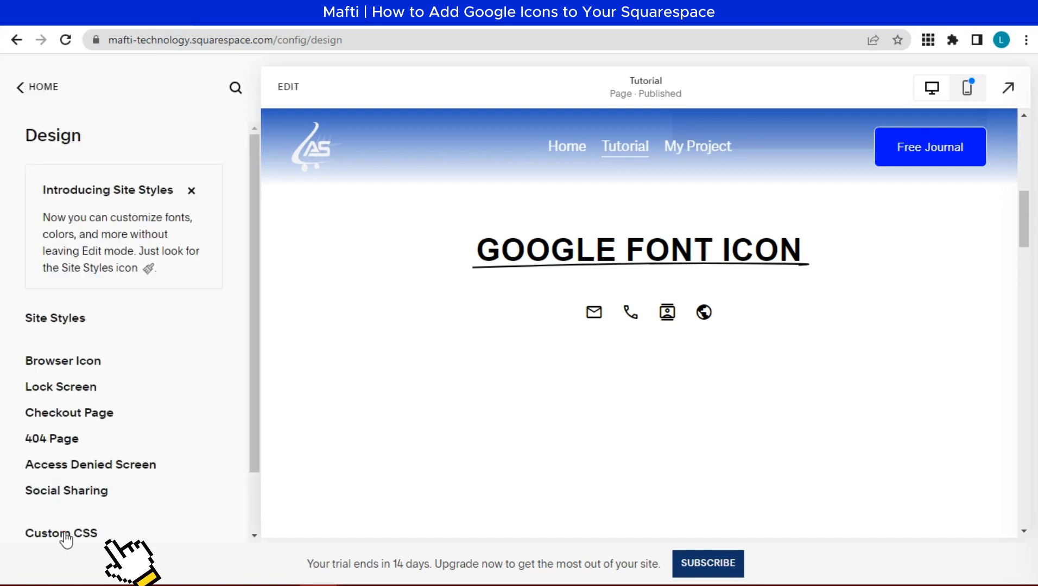
pyautogui.click(61, 533)
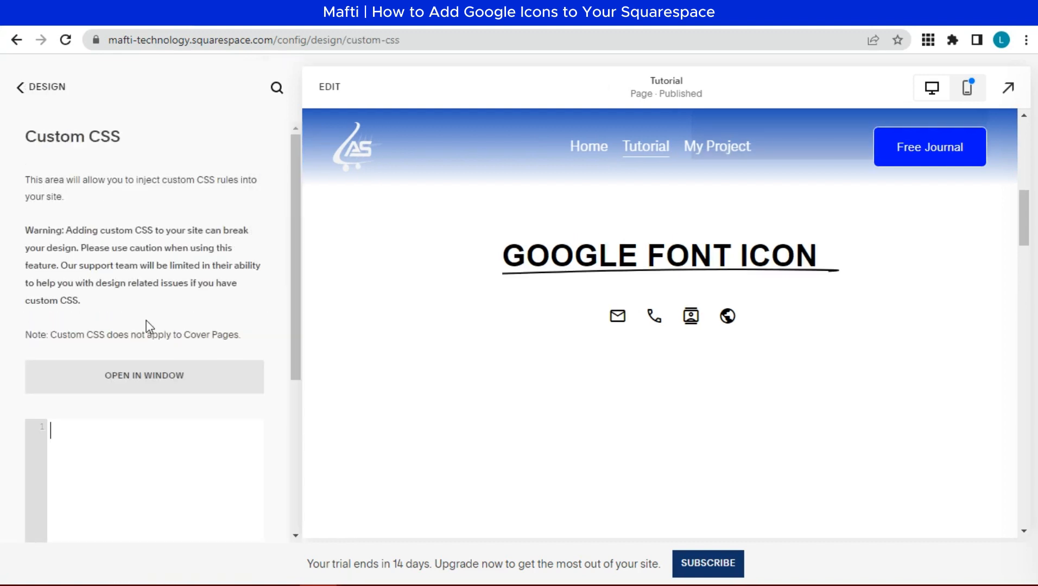
# - Paste the Material Symbols font-variation-settings rule into Custom CSS and delete the opening style tag
pyautogui.scroll(-3)
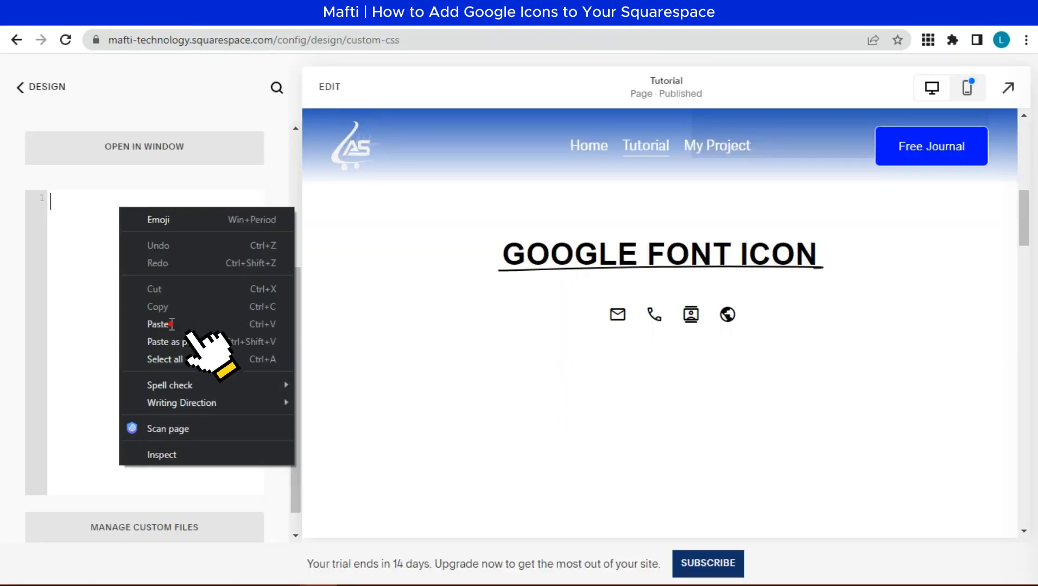
pyautogui.click(158, 324)
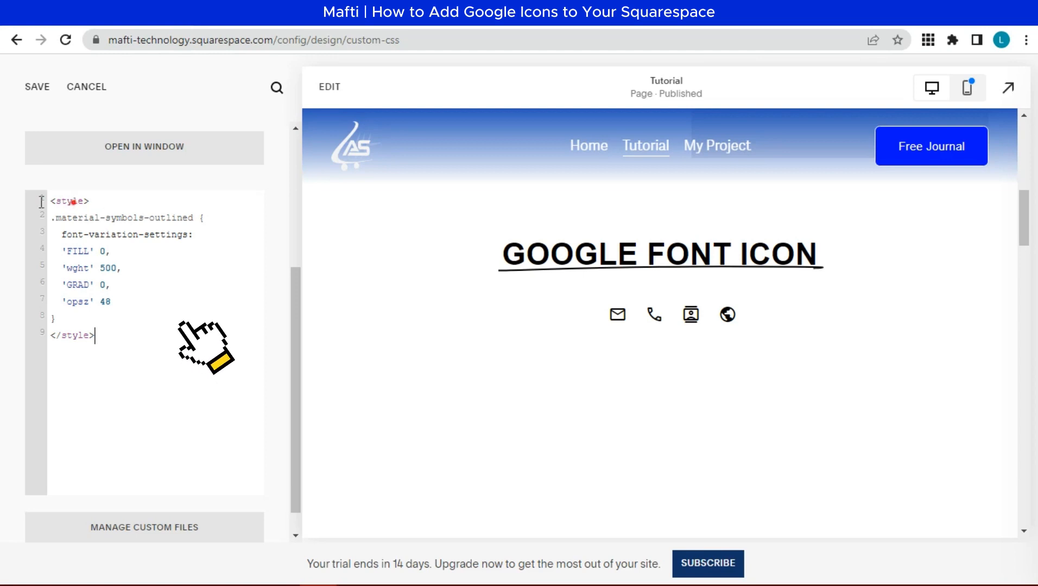
pyautogui.moveTo(109, 220)
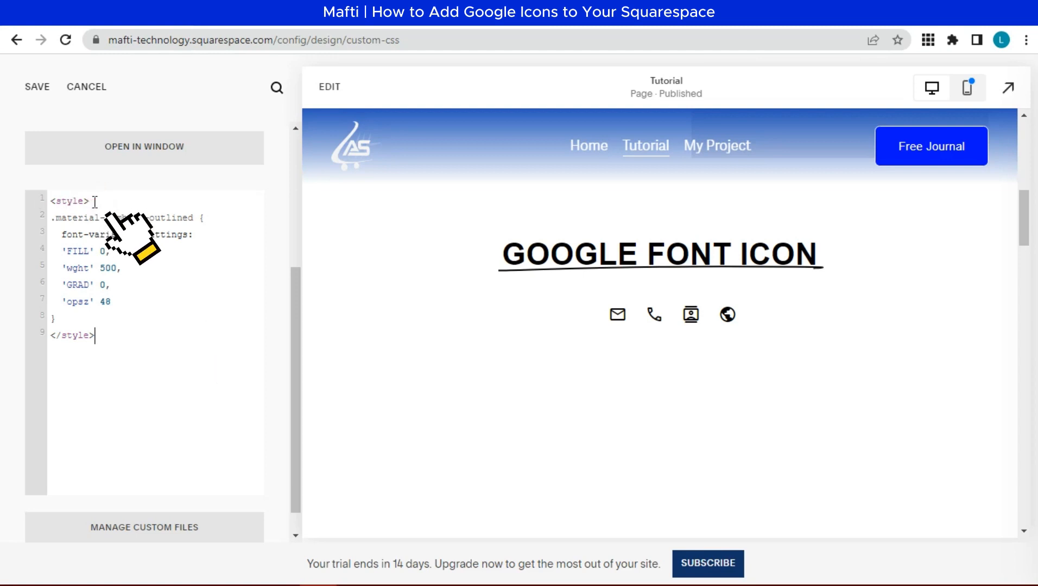
pyautogui.click(96, 201)
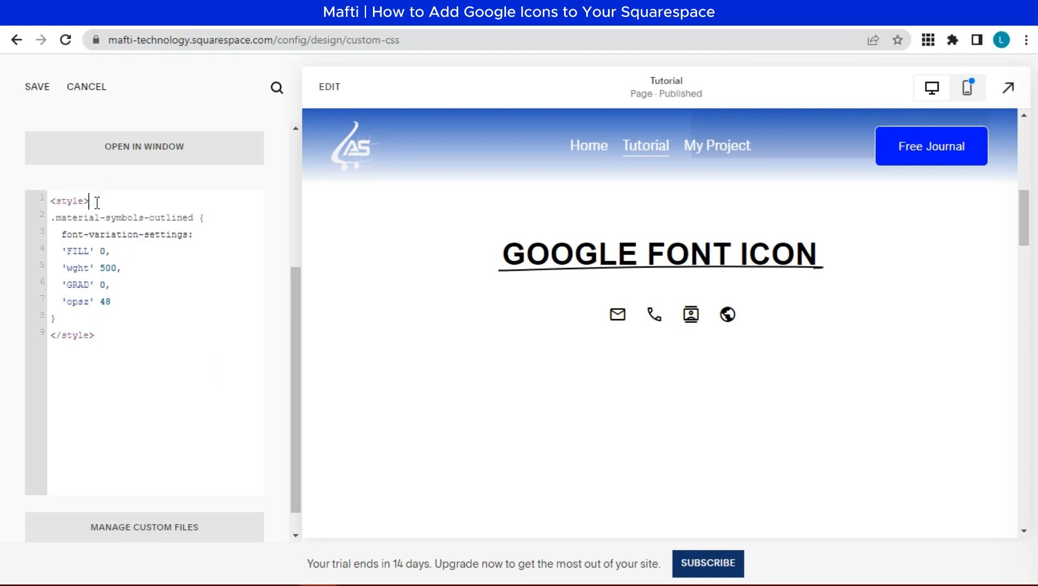
pyautogui.press('Backspace')
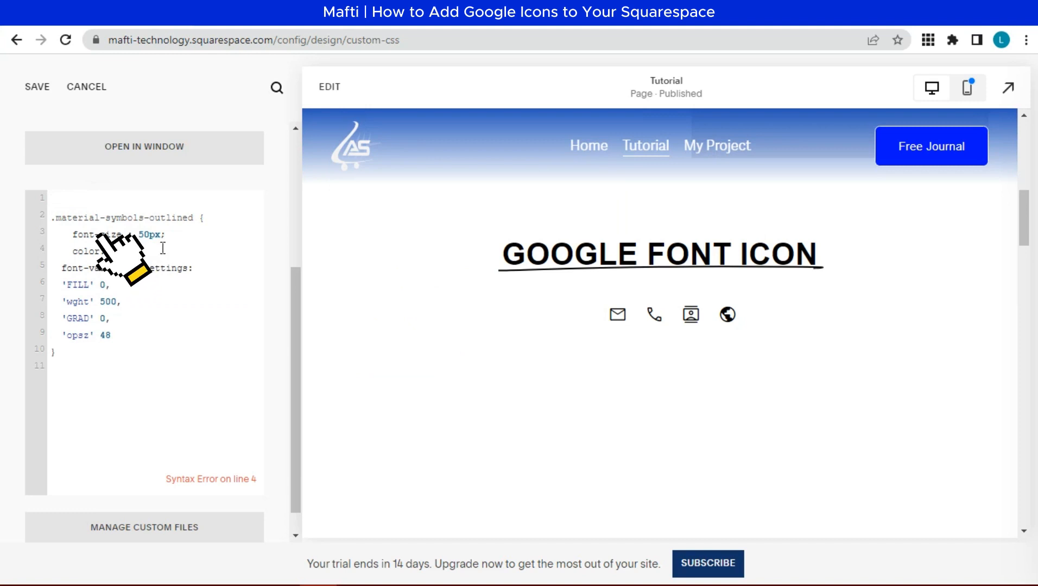
# - Try green, red and yellow icon colours at 50px, finally setting the colour to blue
pyautogui.write('blue')
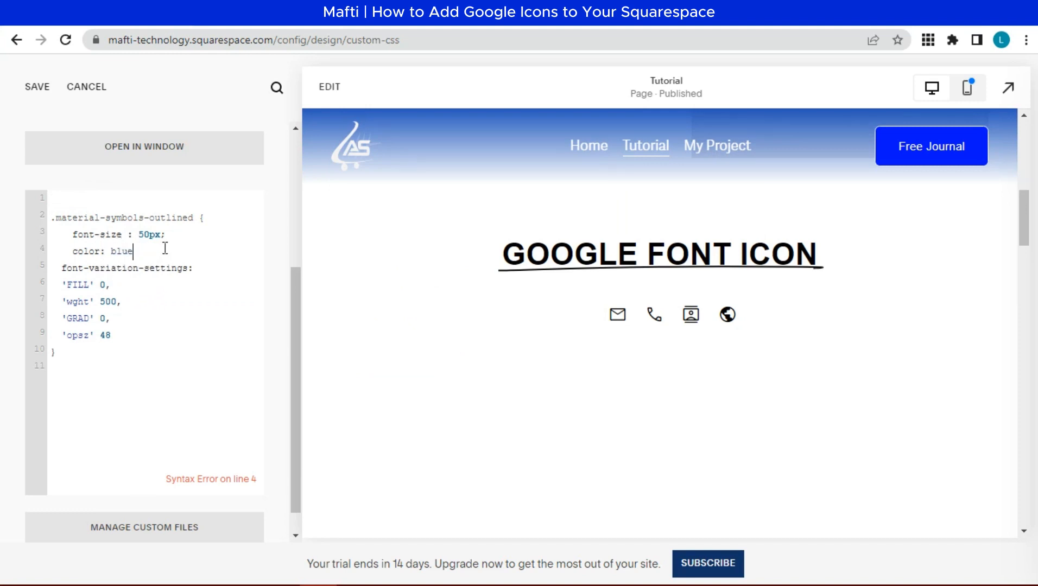
pyautogui.write(';')
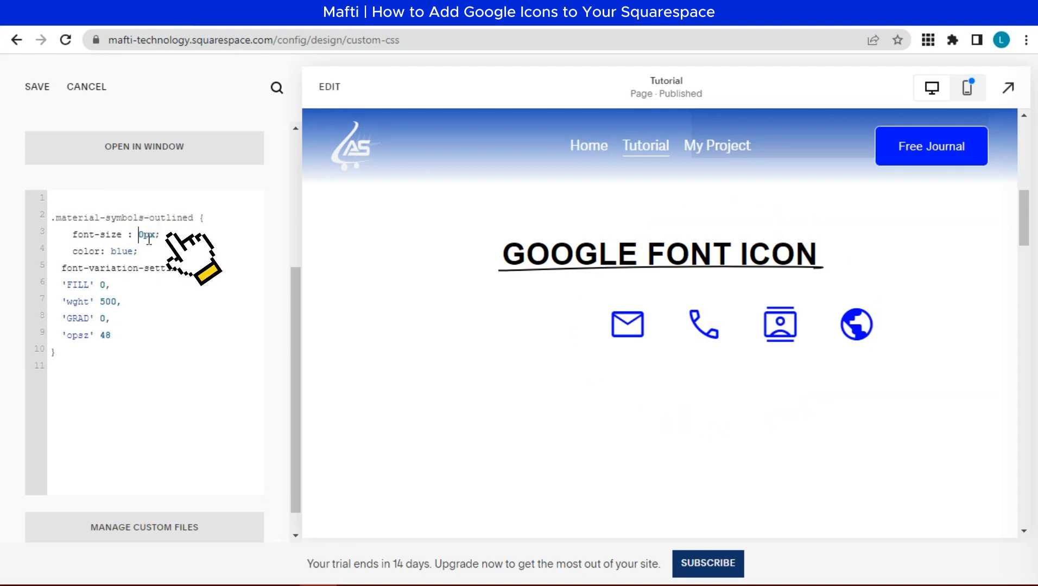
pyautogui.write('0')
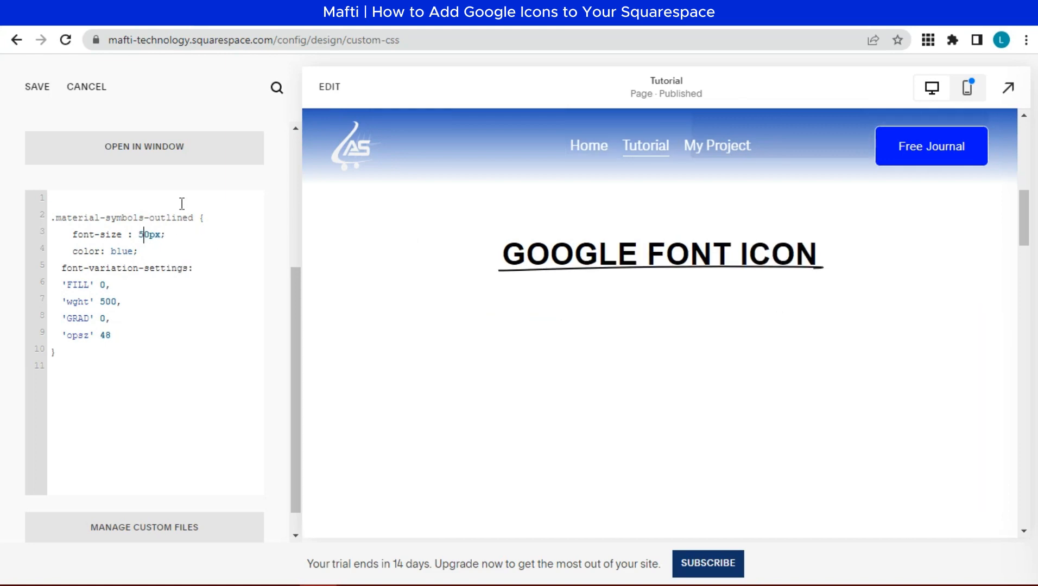
pyautogui.write('green')
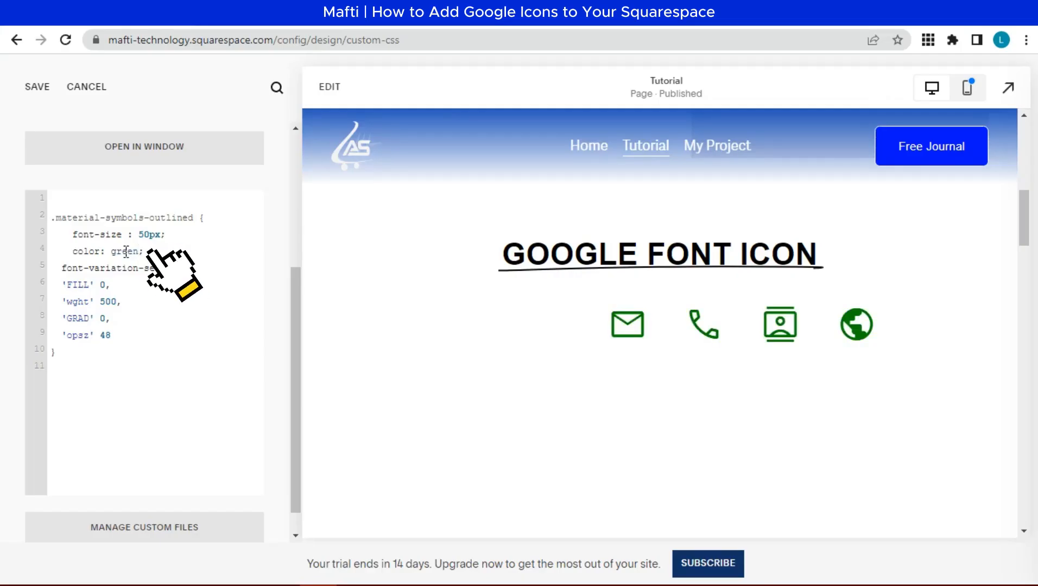
pyautogui.write('red')
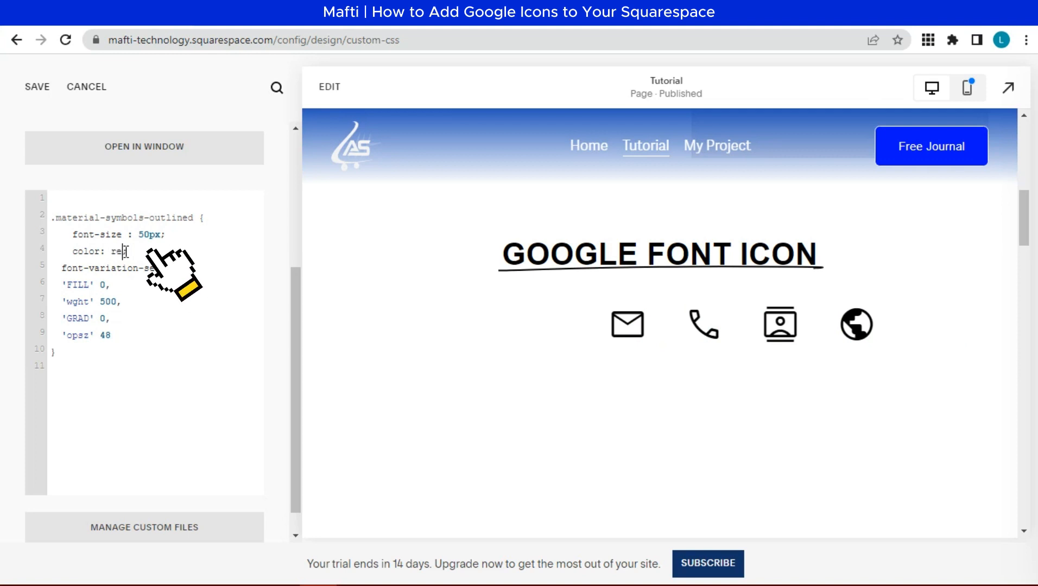
pyautogui.write('red')
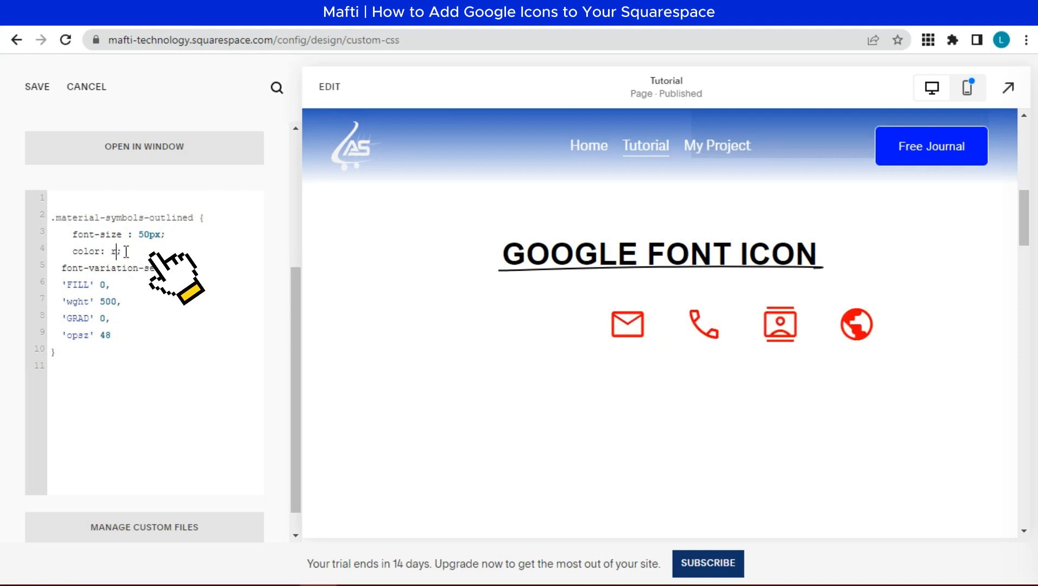
pyautogui.write('yellow')
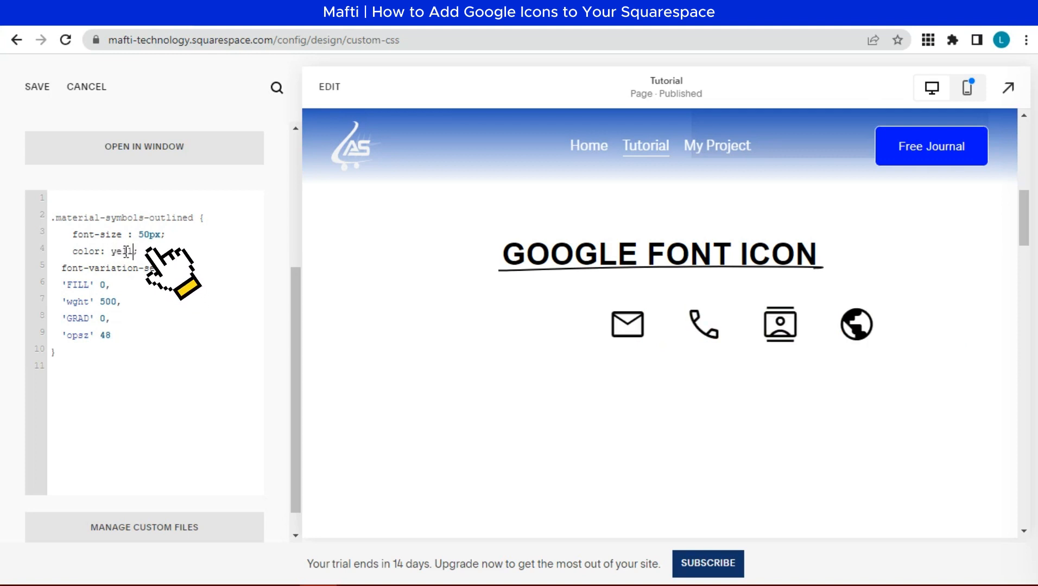
pyautogui.write('low')
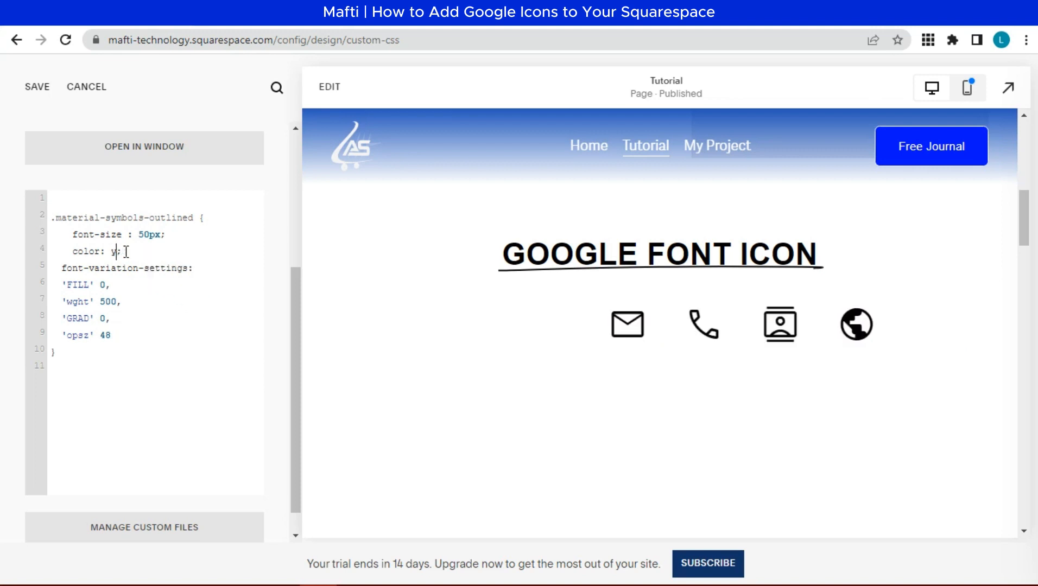
pyautogui.write('blue')
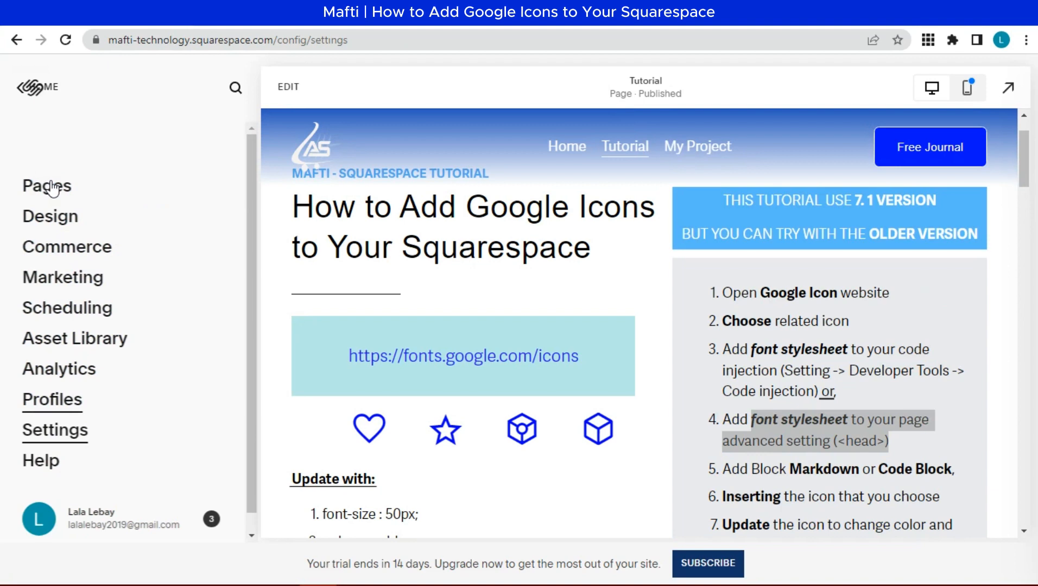
# - Open the site-wide Code Injection in Settings and confirm its Header box is empty
pyautogui.click(55, 430)
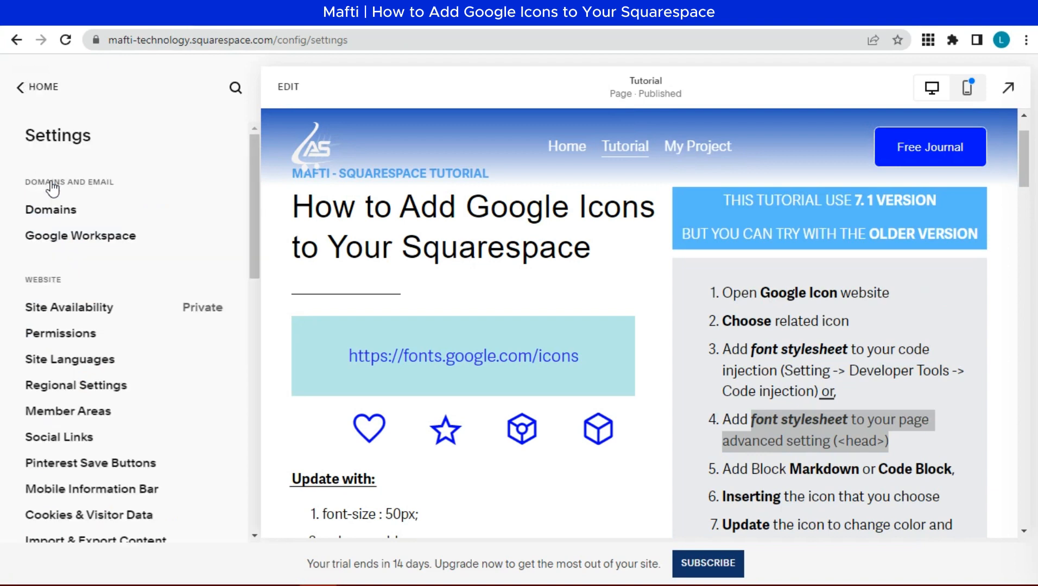
pyautogui.scroll(-3)
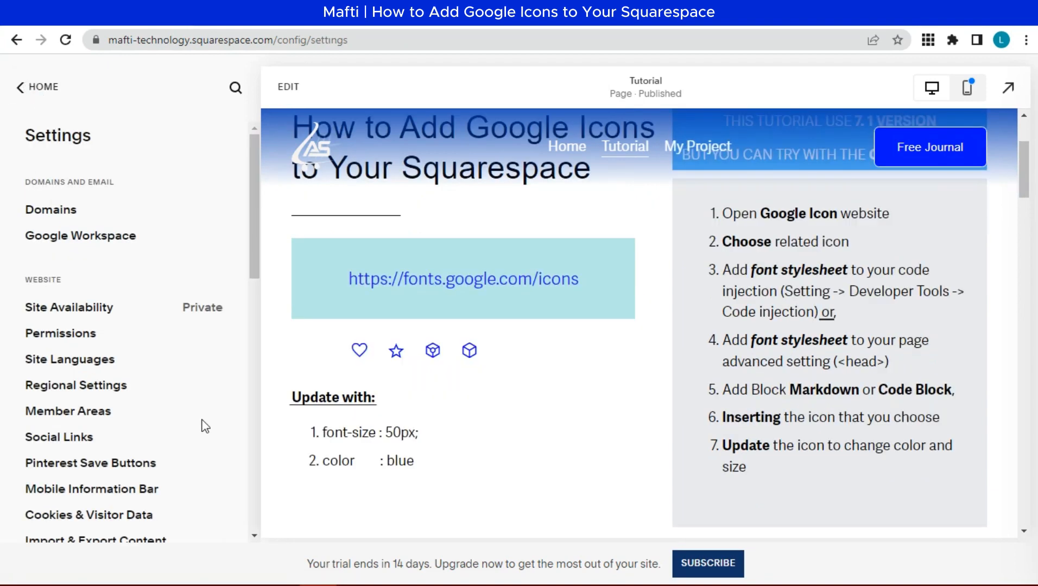
pyautogui.scroll(-3)
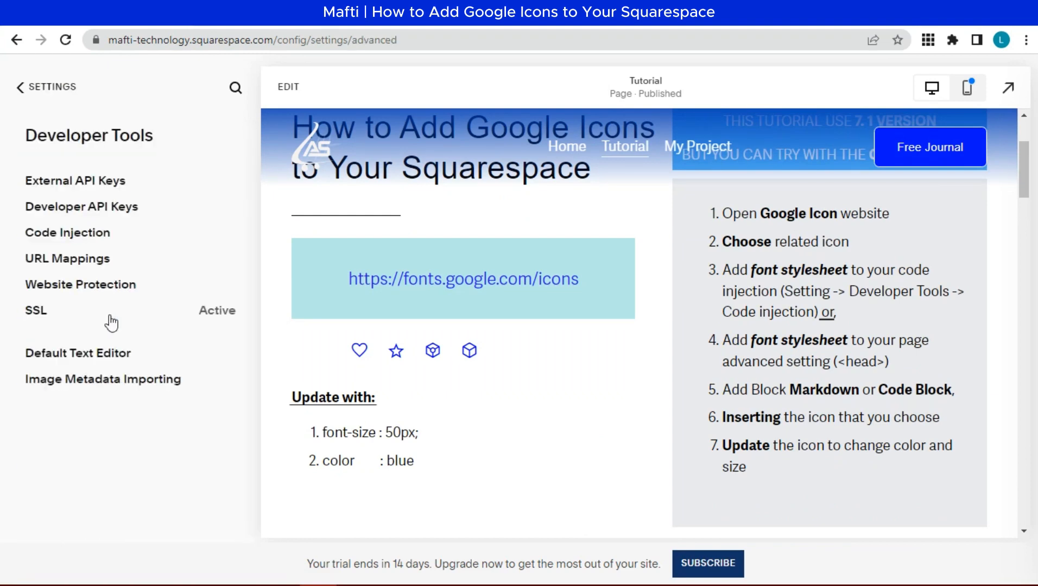
pyautogui.click(68, 232)
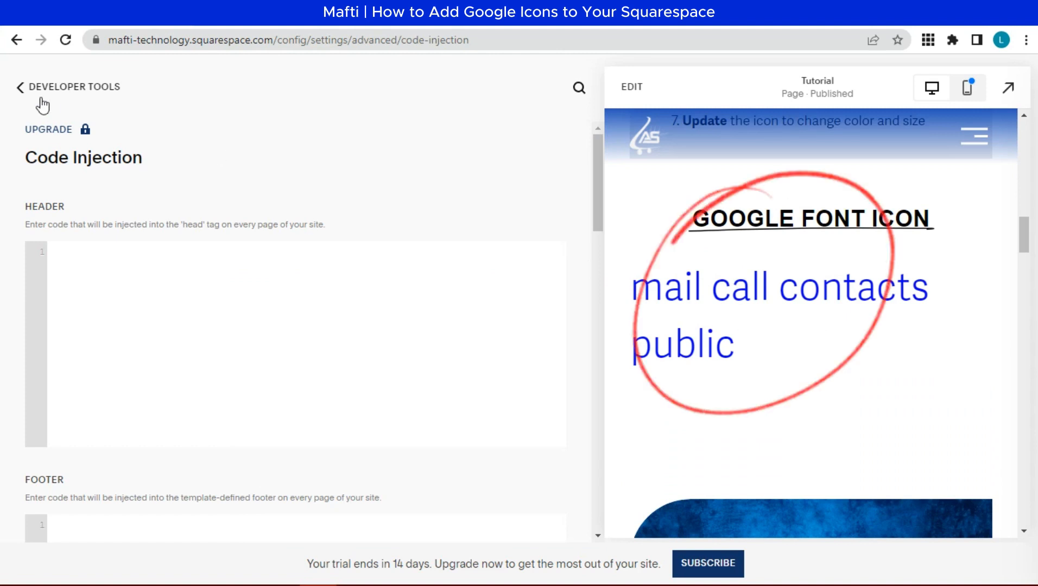
# - Navigate back through Developer Tools and Settings to the main site menu
pyautogui.click(20, 87)
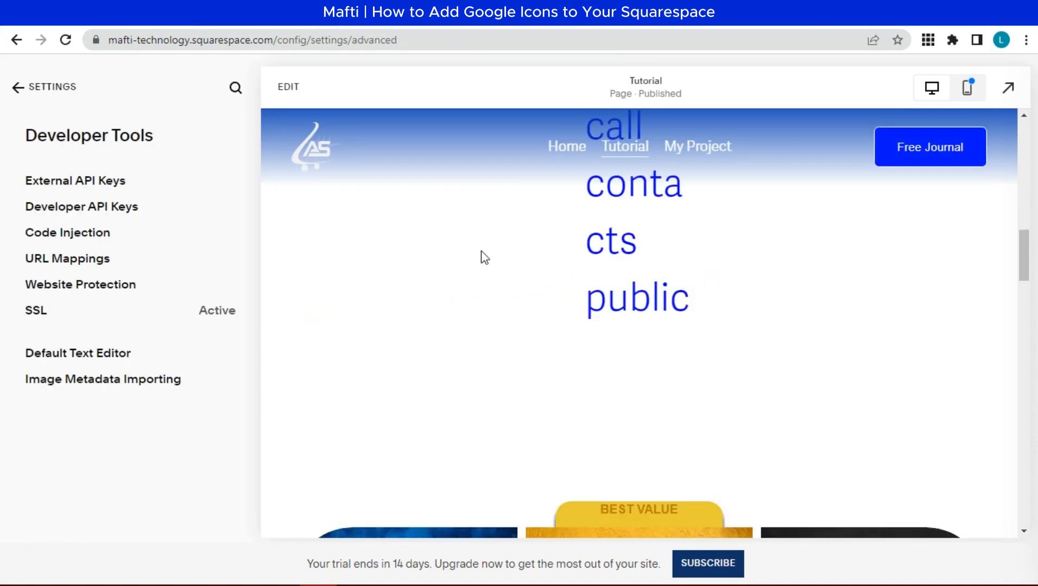
pyautogui.click(15, 88)
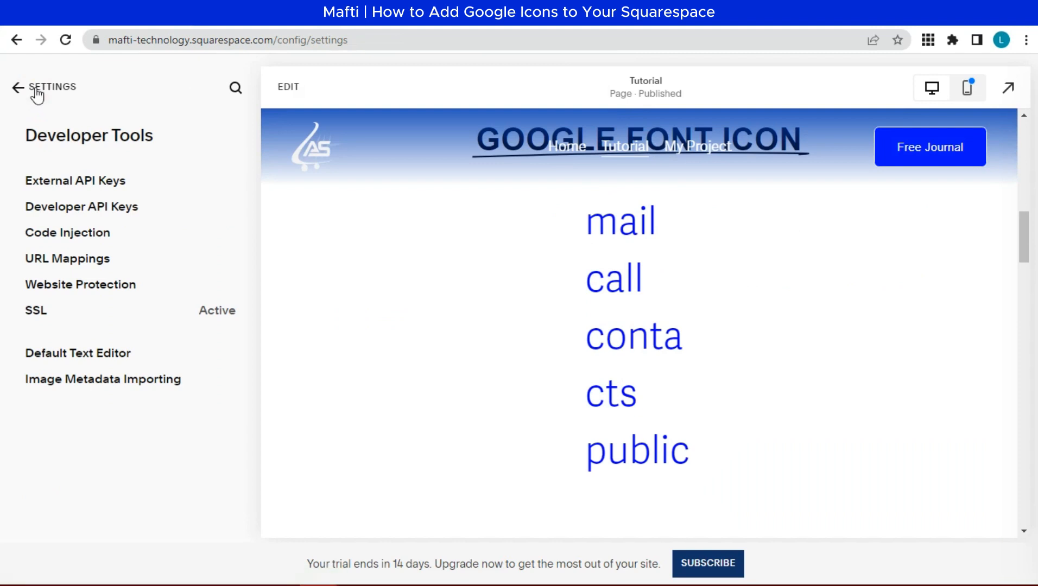
pyautogui.click(20, 87)
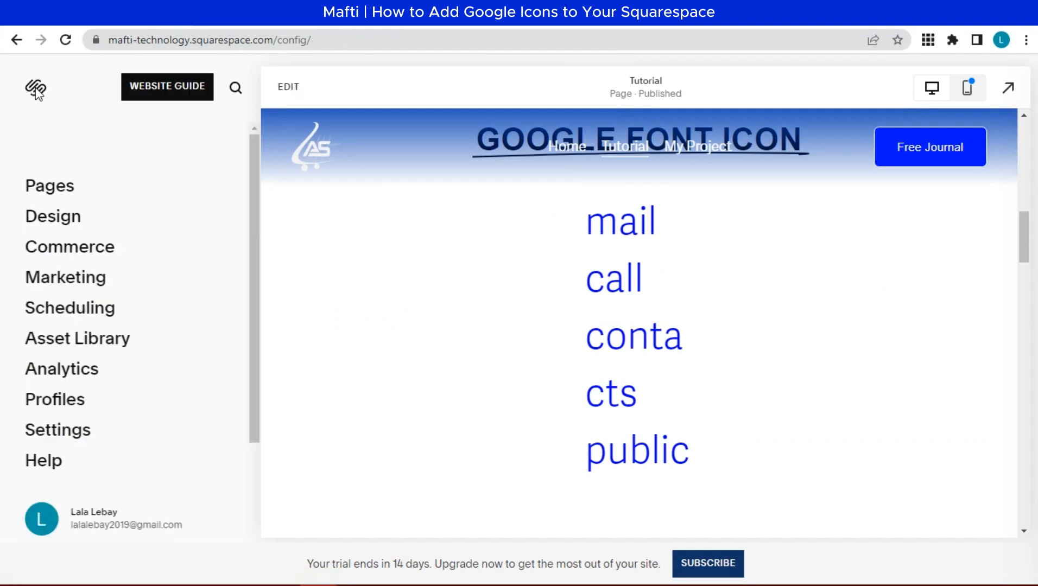
pyautogui.moveTo(68, 195)
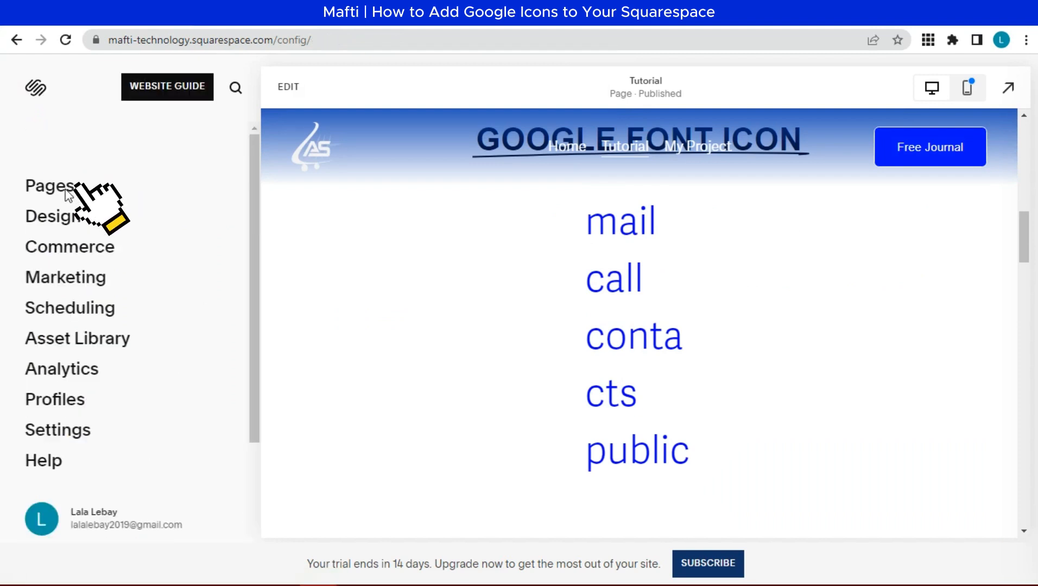
# - Open Page Settings for the Tutorial page from the Pages list
pyautogui.click(49, 186)
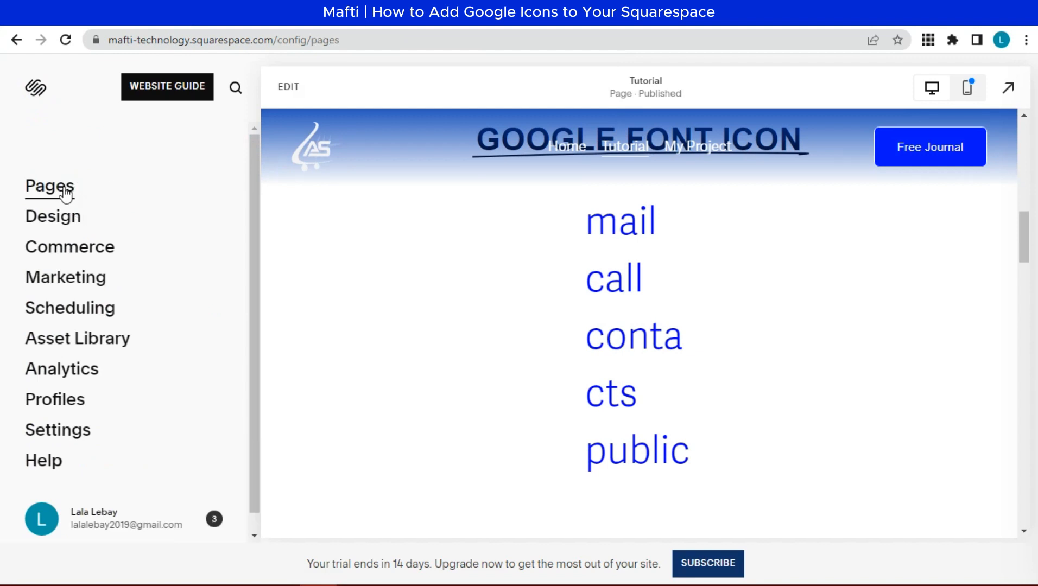
pyautogui.click(49, 187)
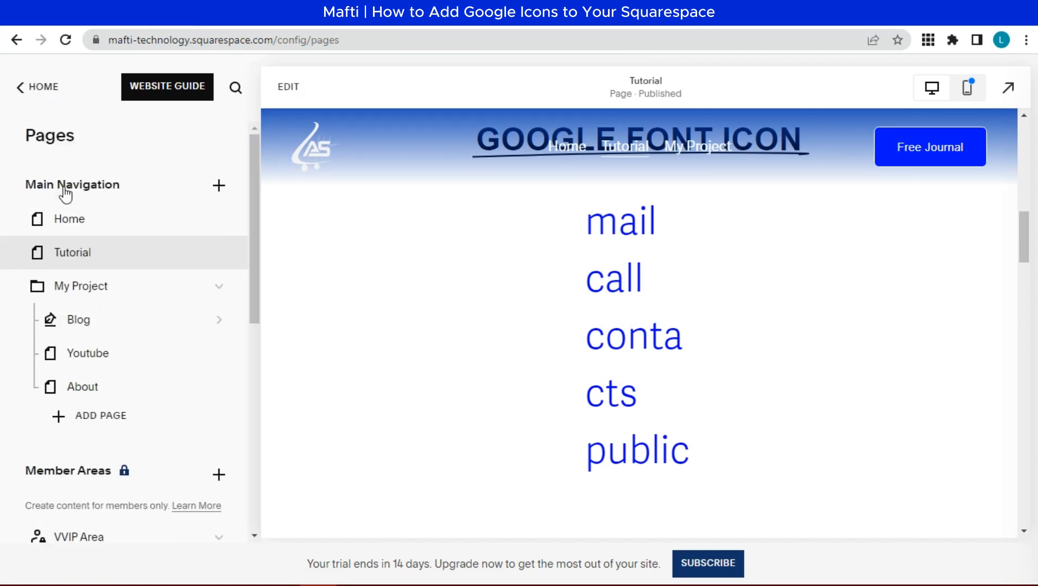
pyautogui.moveTo(219, 255)
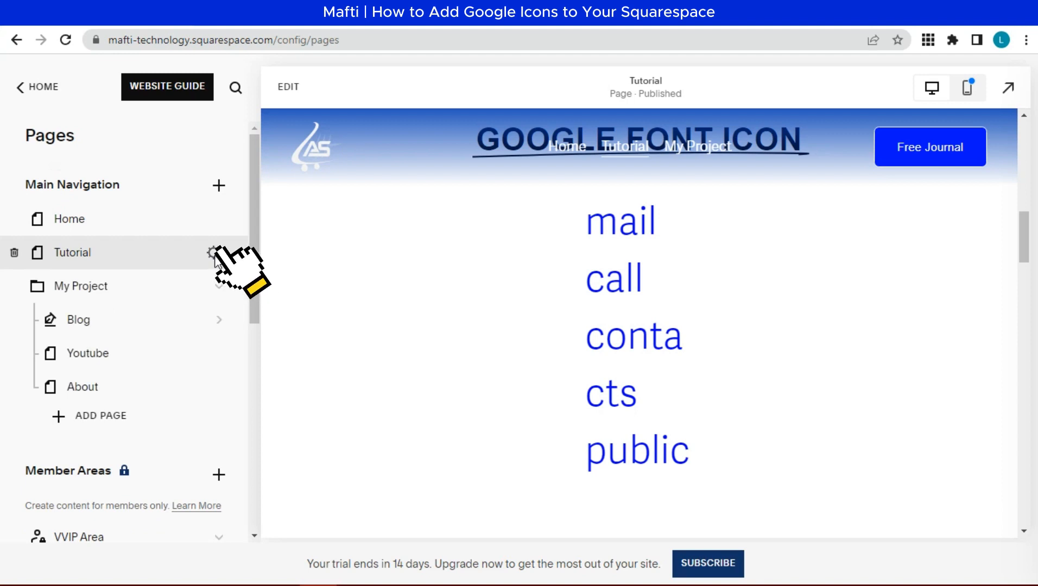
pyautogui.click(214, 253)
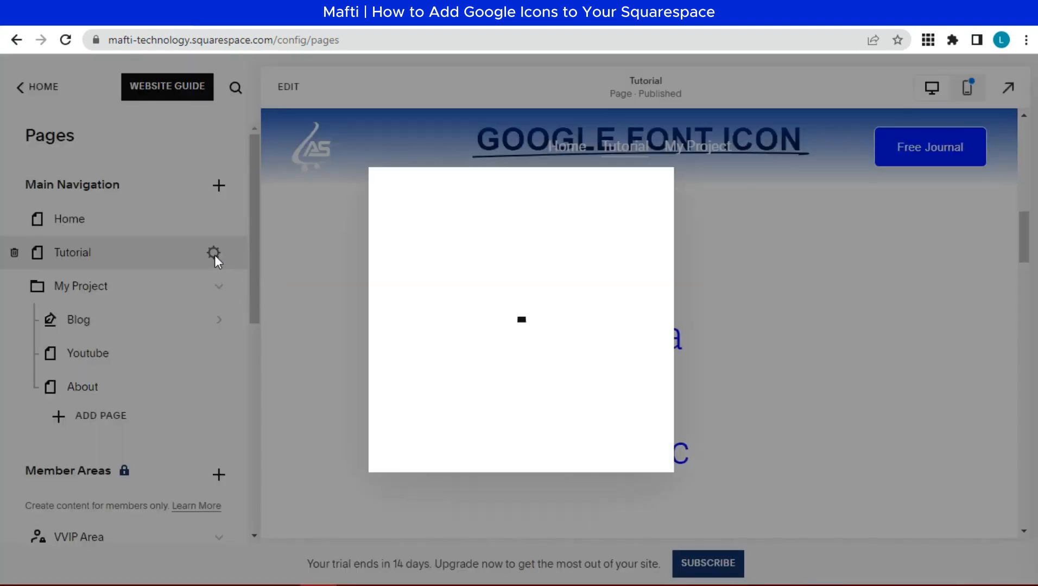
pyautogui.click(213, 252)
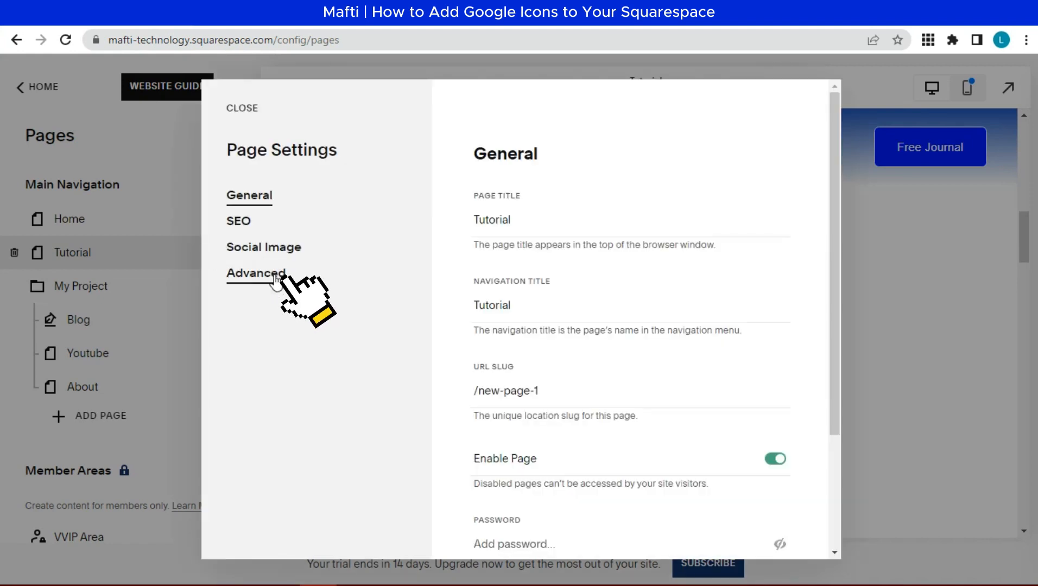
pyautogui.moveTo(286, 285)
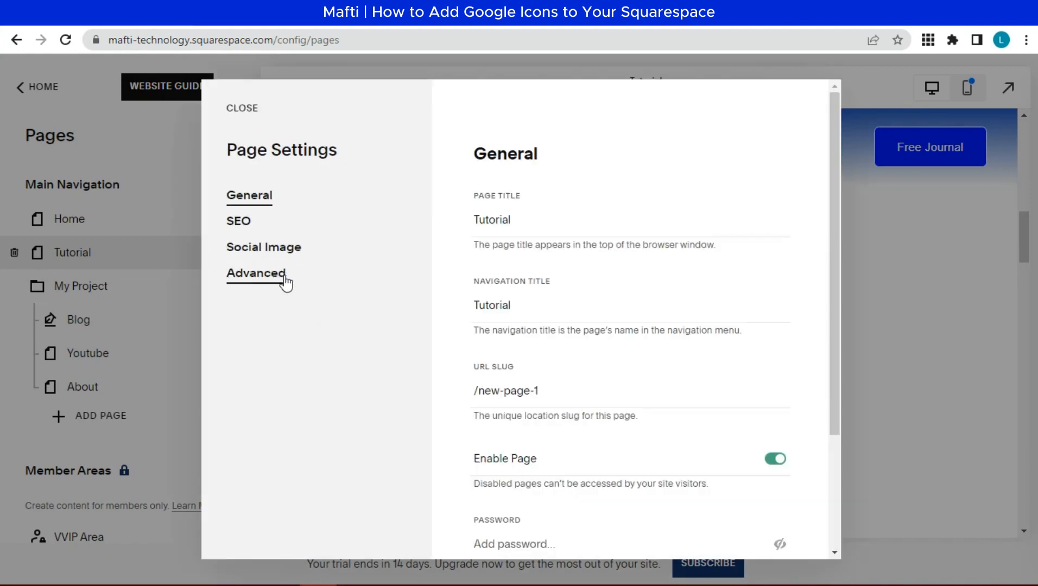
# - Add a head block with the pasted Material Symbols Outlined stylesheet link to the Tutorial page's header injection, then save
pyautogui.click(256, 273)
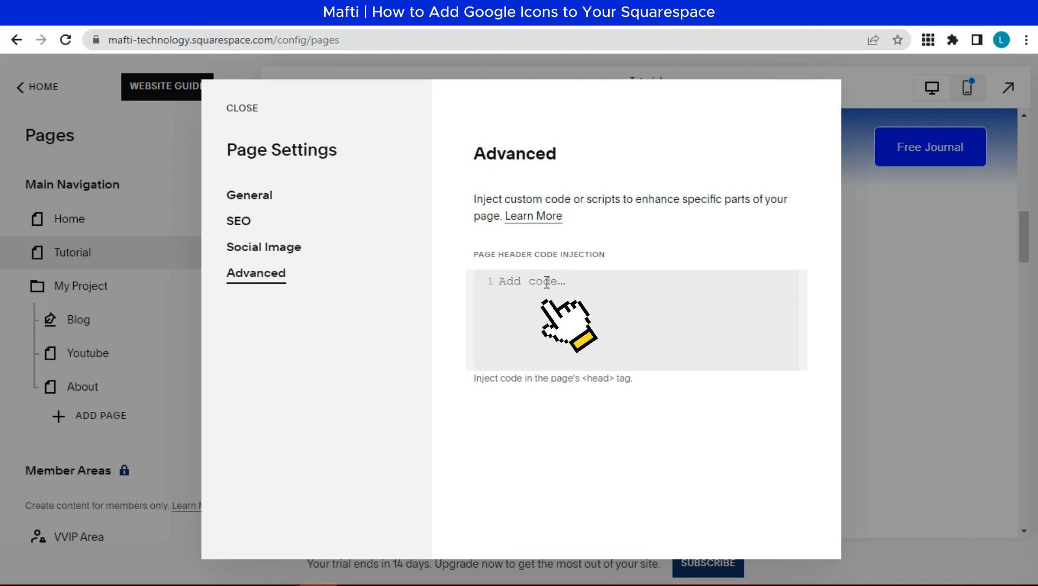
pyautogui.write('<ha')
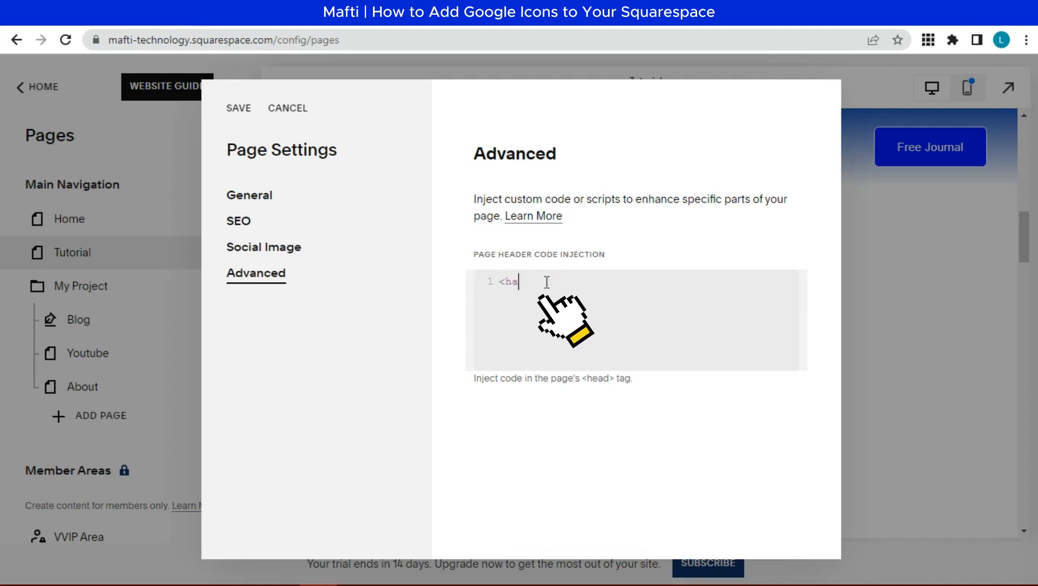
pyautogui.write('ead>')
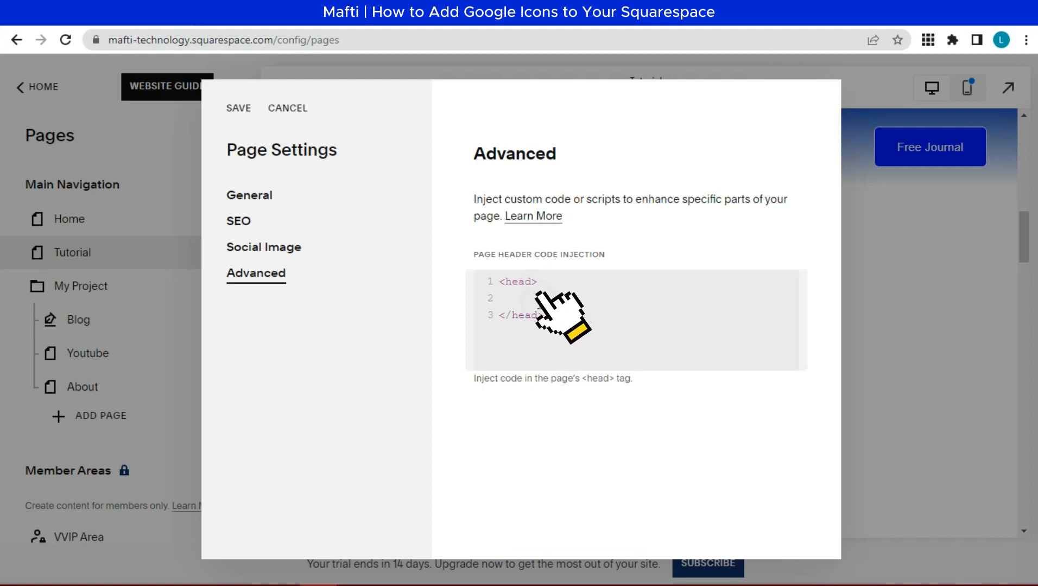
pyautogui.rightClick(523, 307)
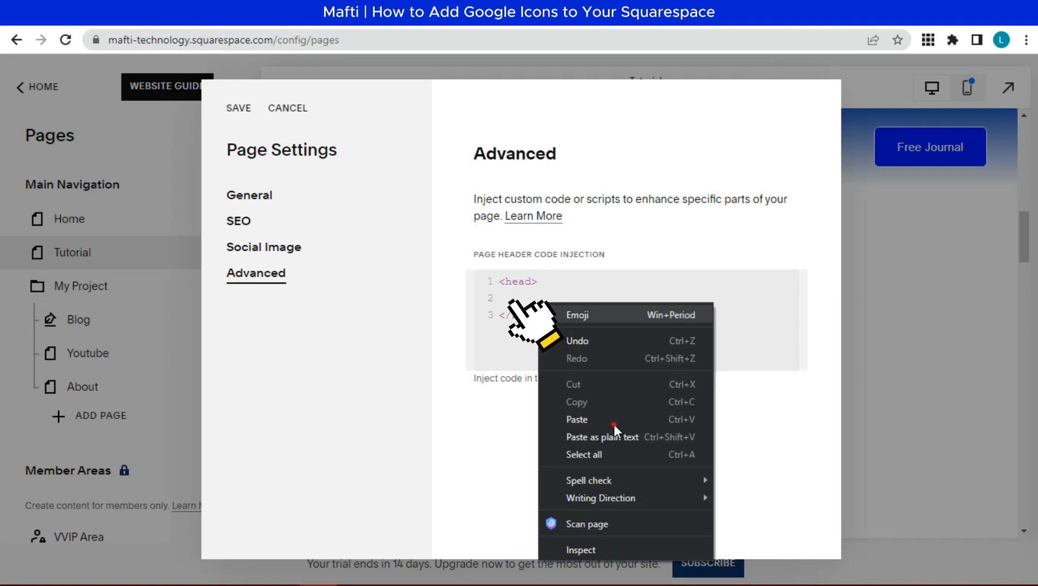
pyautogui.click(577, 420)
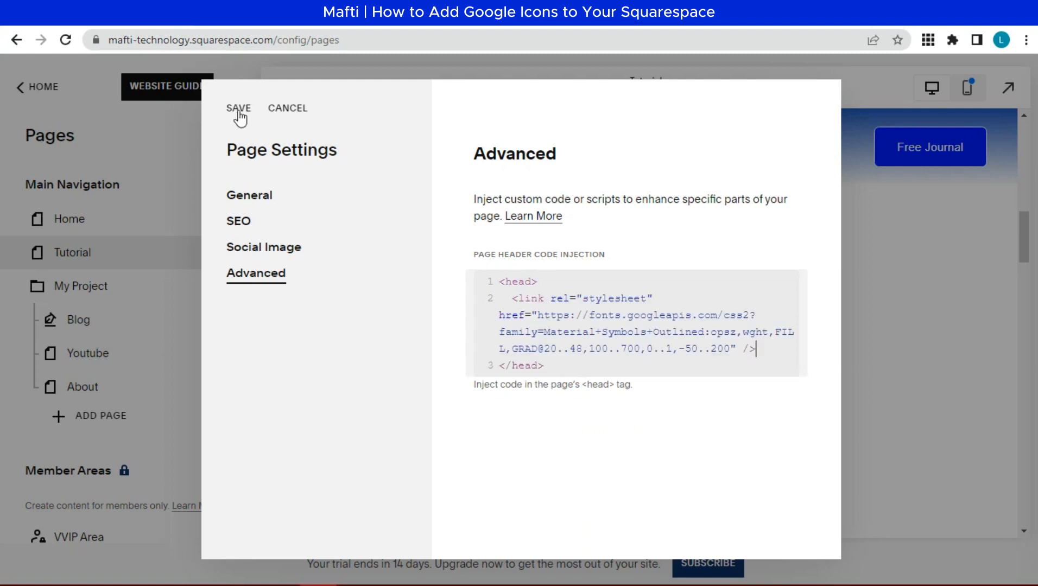
pyautogui.click(238, 109)
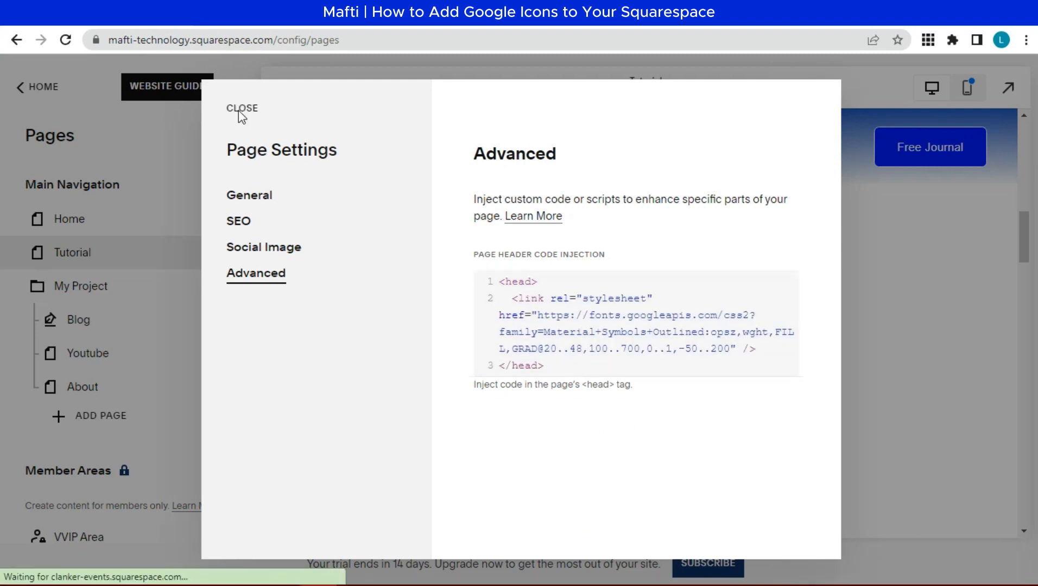
pyautogui.click(241, 108)
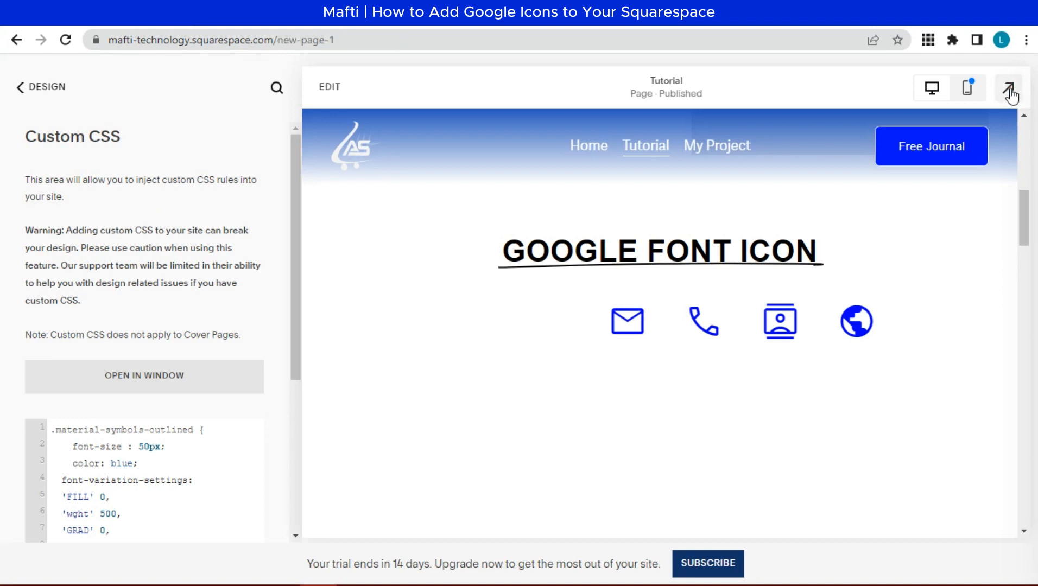
# - Expand the Tutorial page preview and scroll to the blue icons under GOOGLE FONT ICON
pyautogui.click(1010, 88)
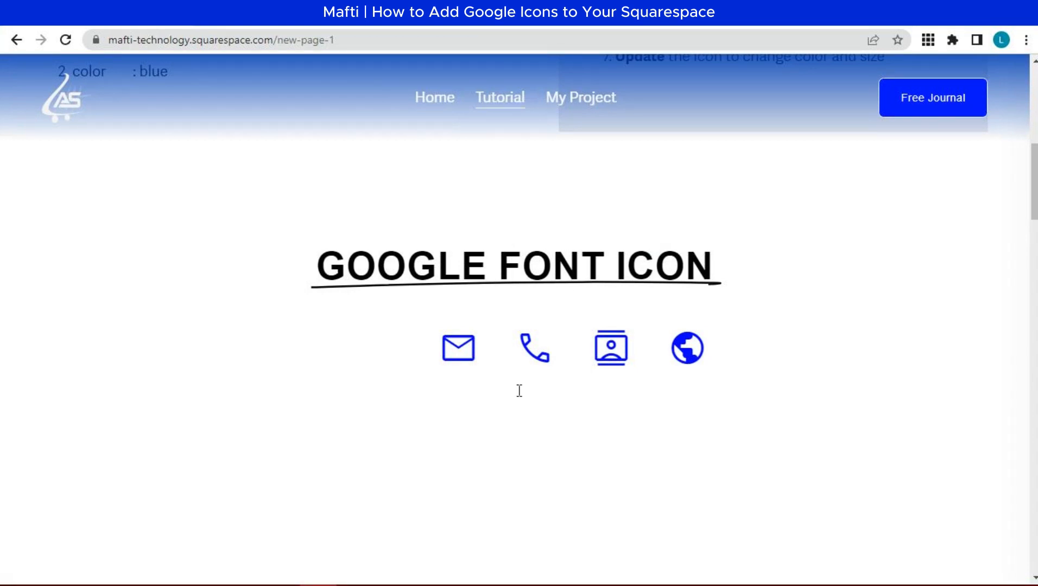
pyautogui.moveTo(587, 366)
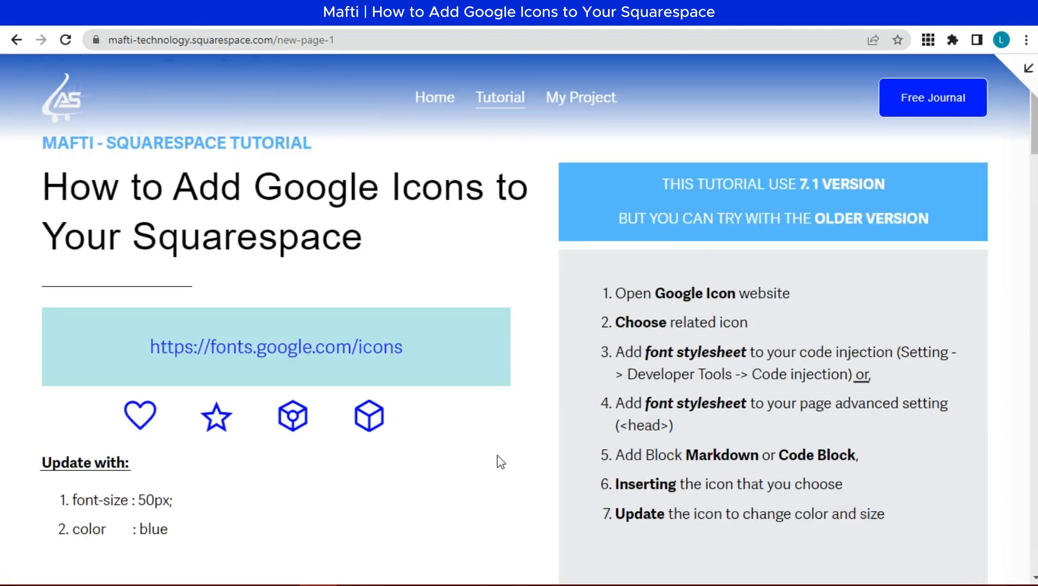
pyautogui.scroll(-3)
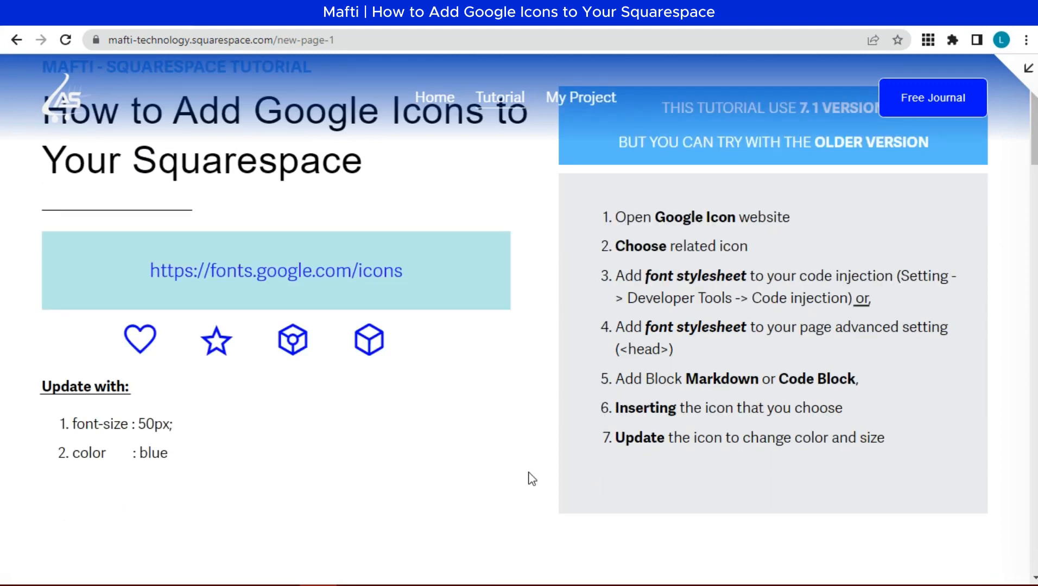
pyautogui.scroll(-3)
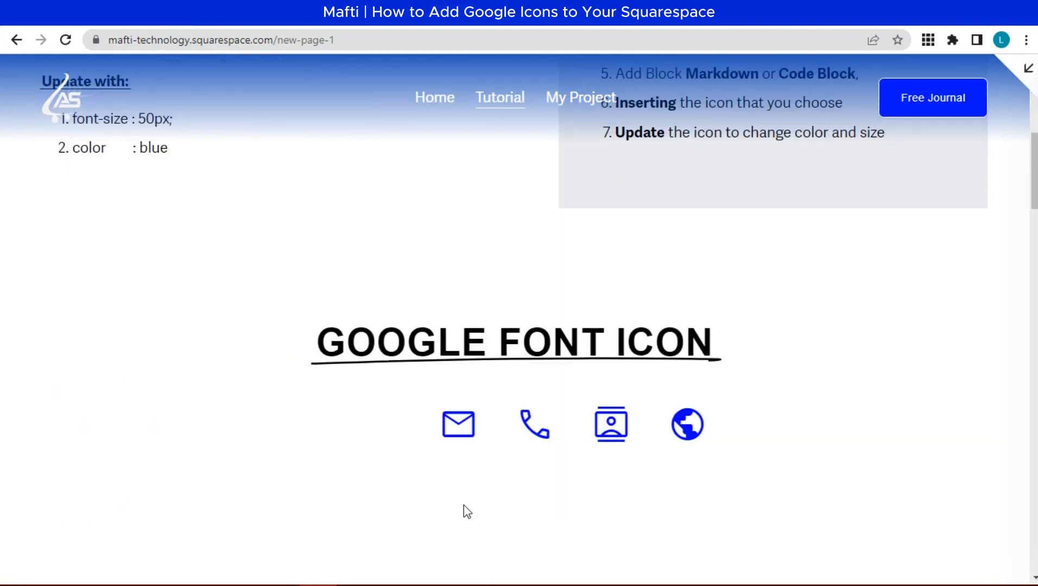